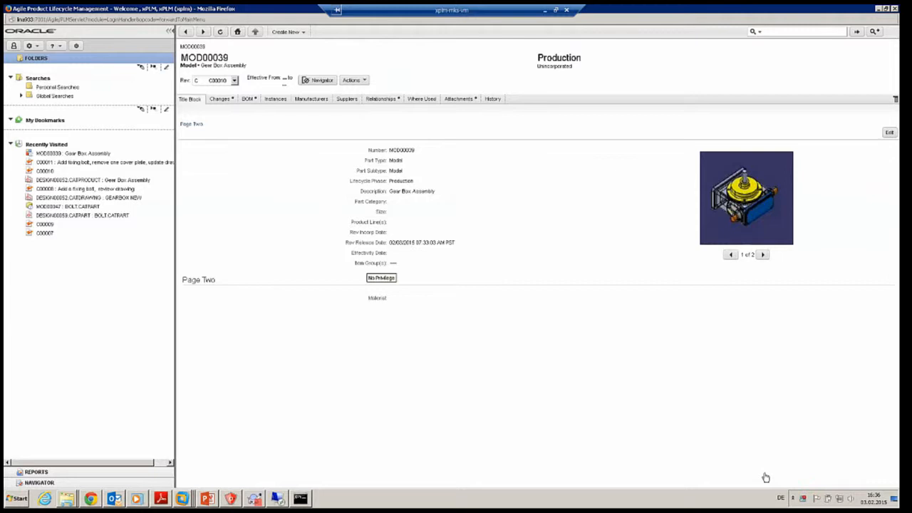
mouse_move(786, 410)
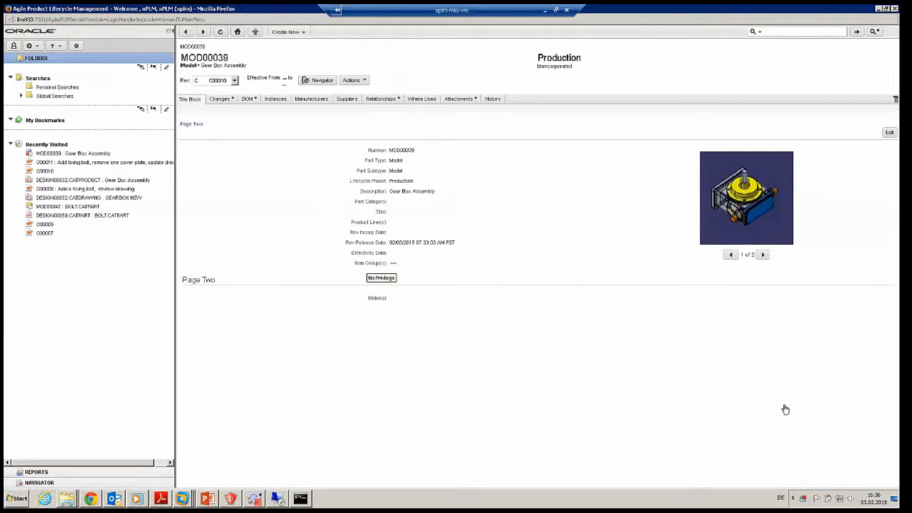
mouse_move(575, 175)
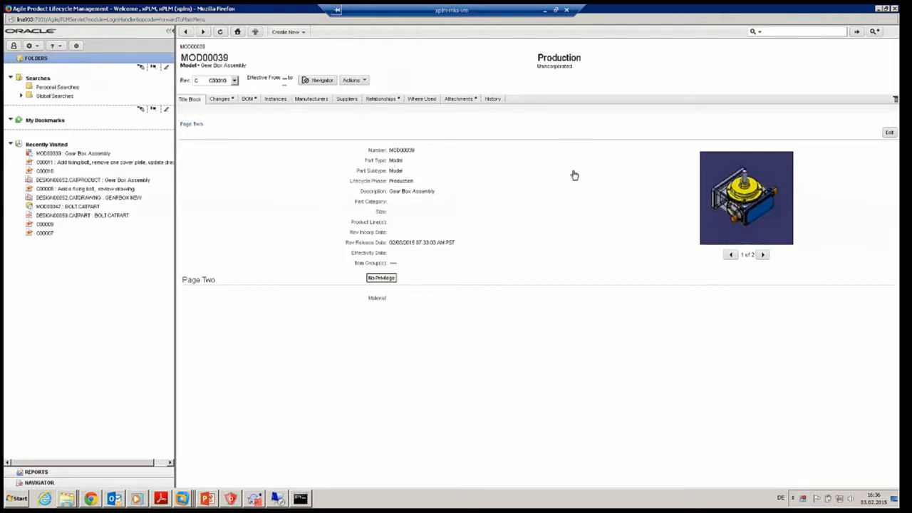
mouse_move(553, 165)
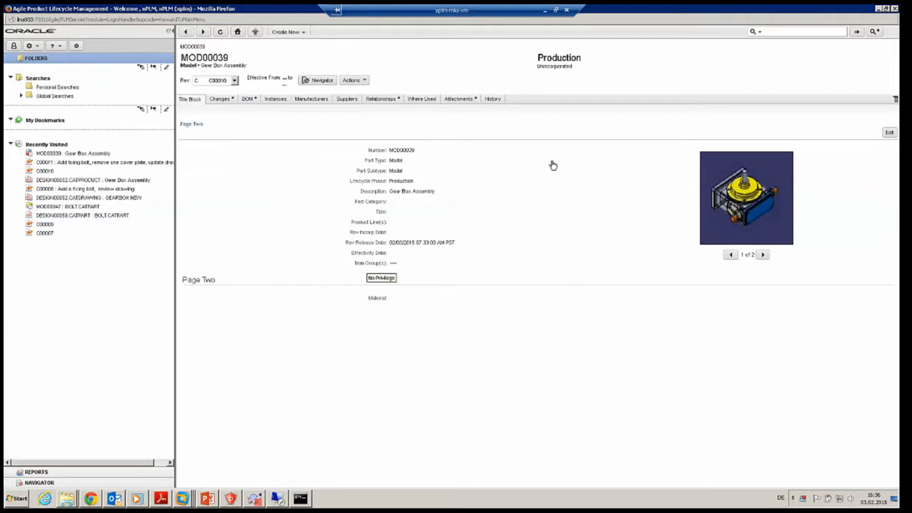
mouse_move(433, 166)
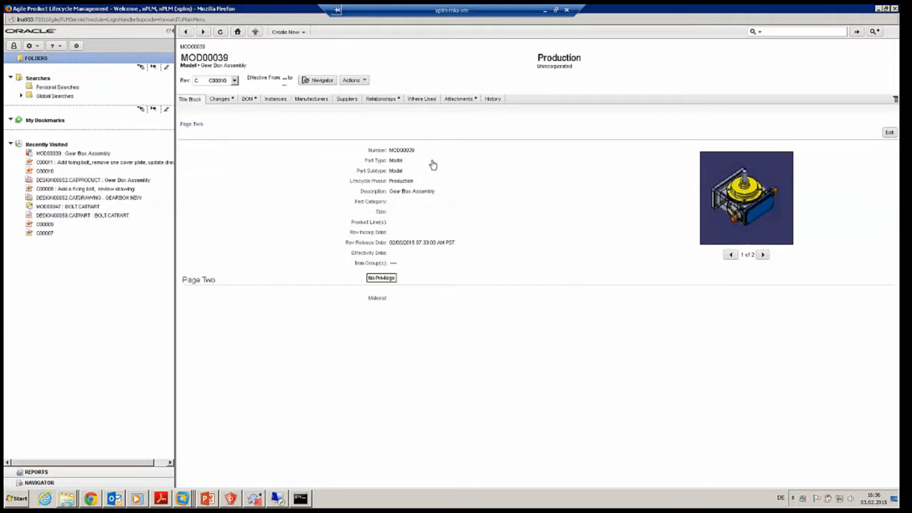
mouse_move(220, 74)
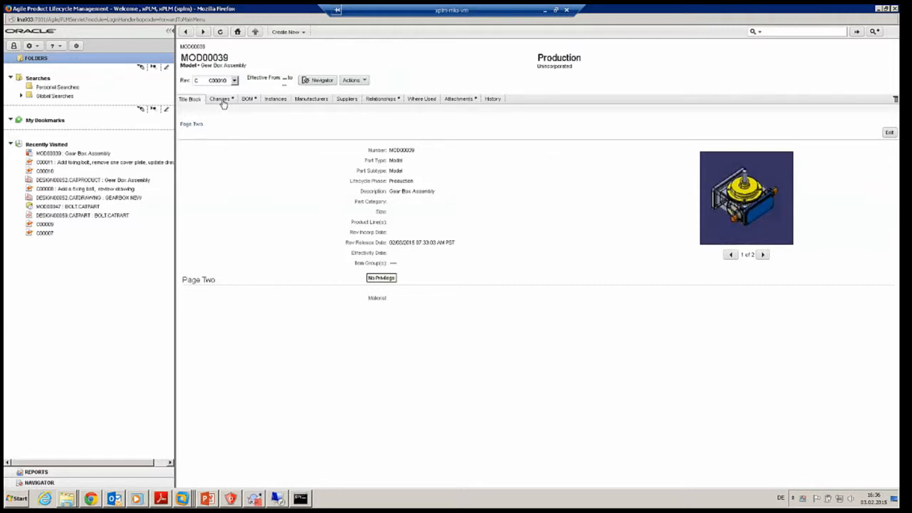
Show MOD00039's changes, with pending change C00011 and its released revisions
left_click(219, 98)
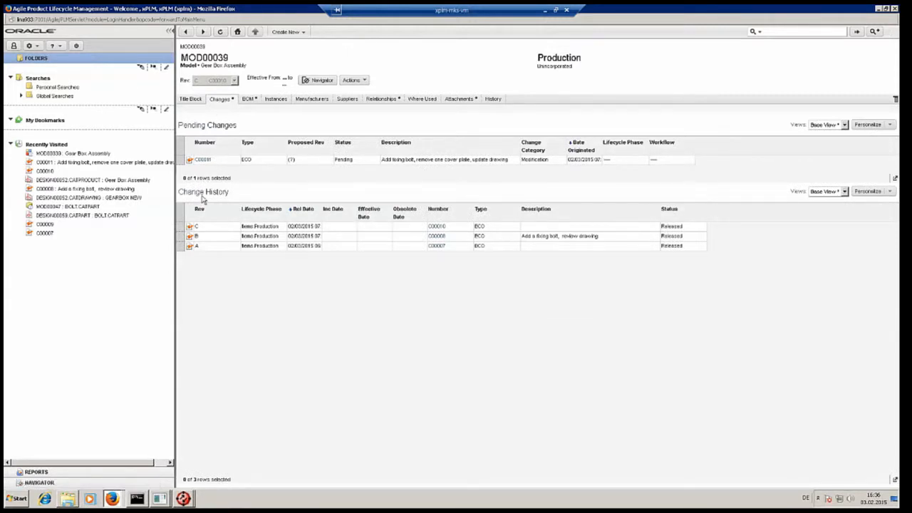
mouse_move(208, 225)
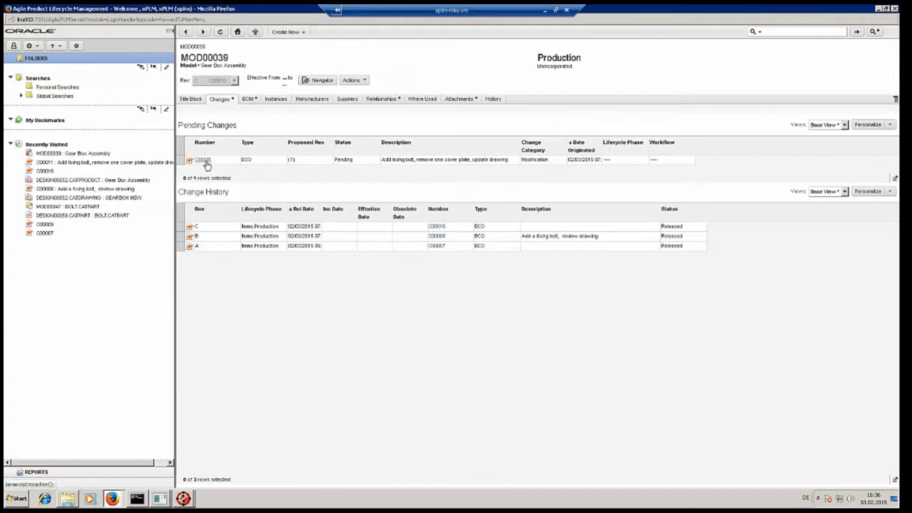
mouse_move(205, 160)
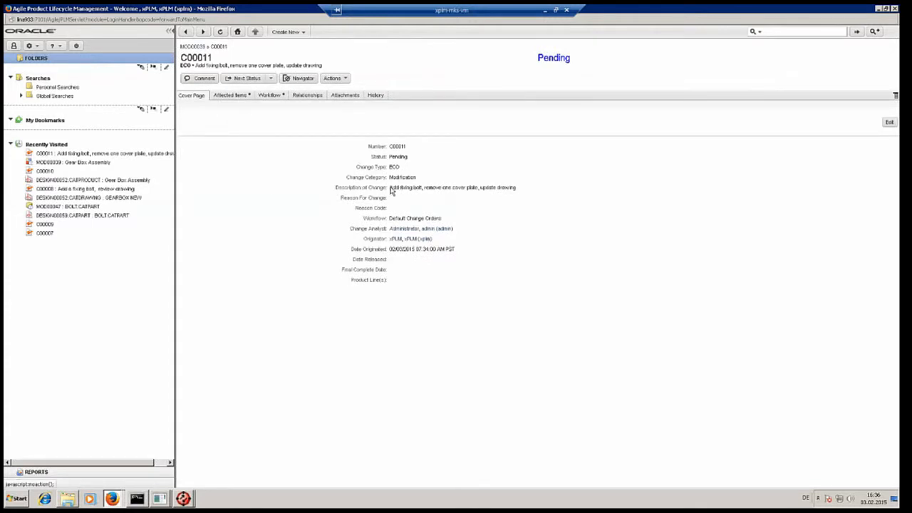
mouse_move(464, 196)
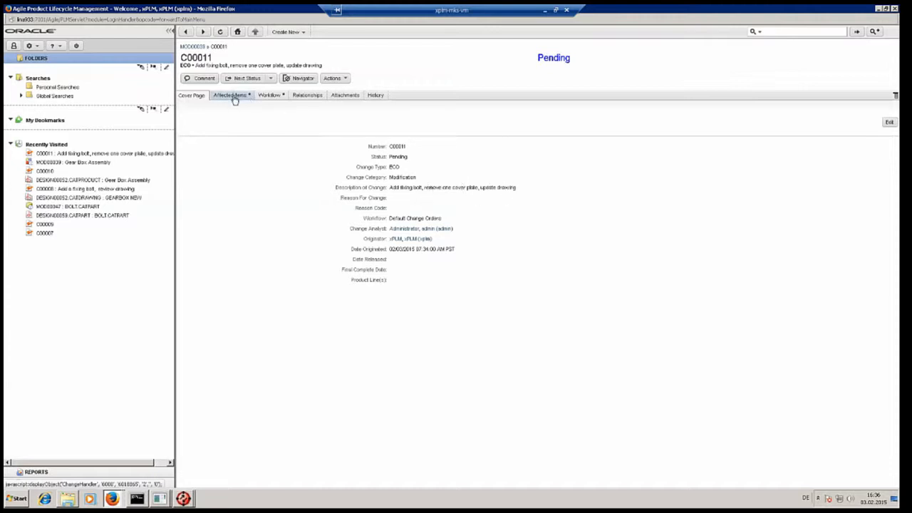
List C00011's affected items, edit MOD00039's New Rev, and open that gear box item
left_click(230, 94)
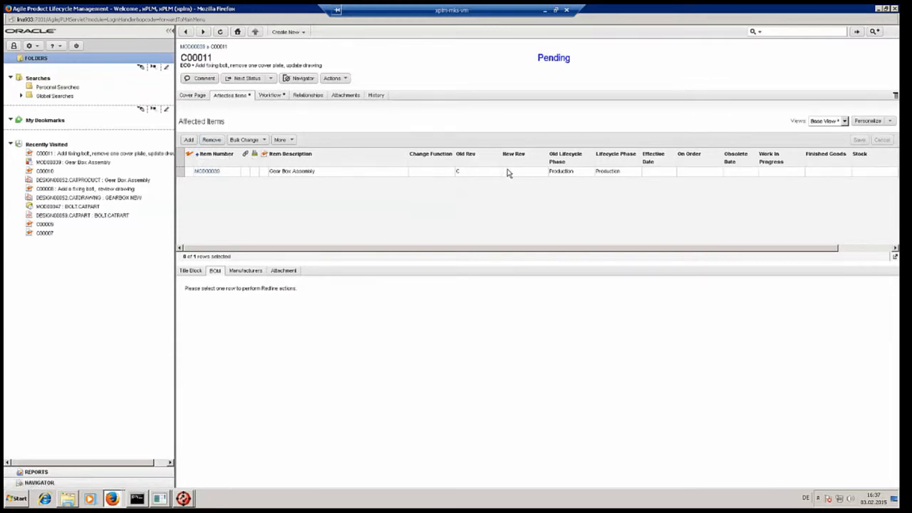
left_click(525, 171)
type("D")
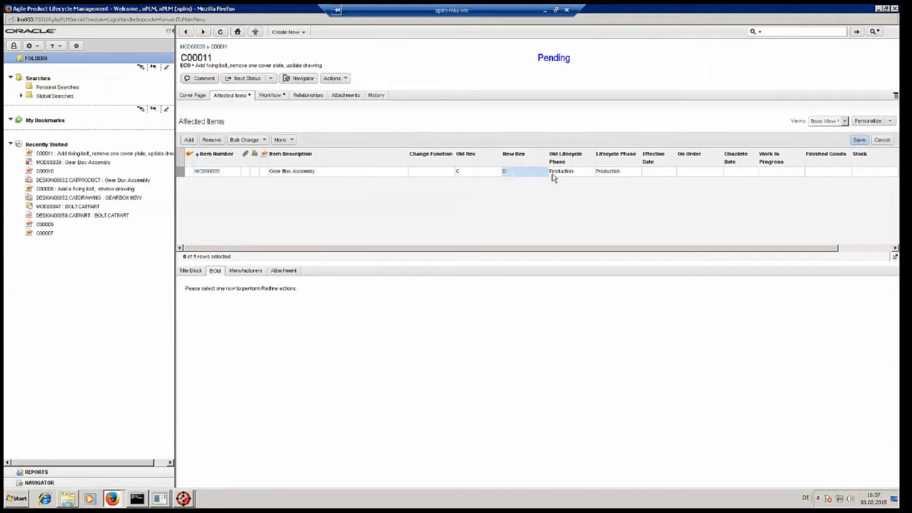
left_click(858, 140)
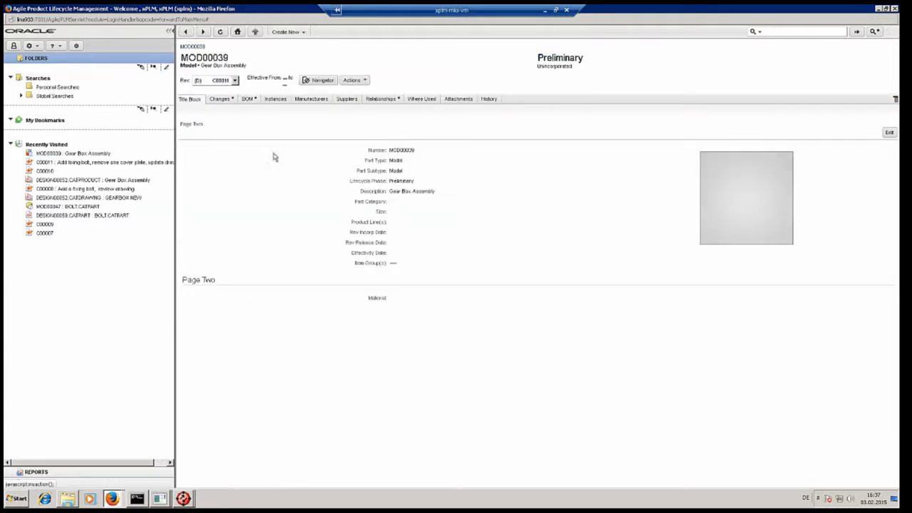
Show MOD00039's attachments for released revision C: CATProduct, thumbnail, CATDrawing and PDF
left_click(459, 98)
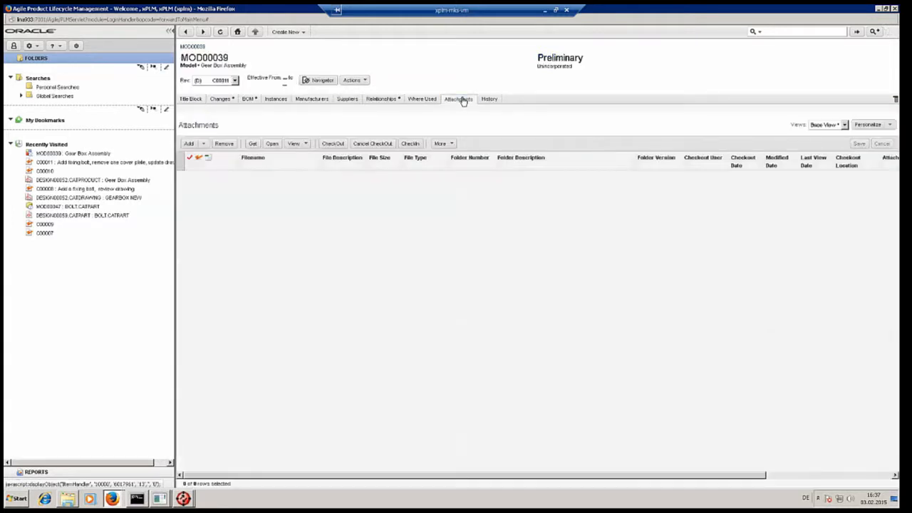
left_click(234, 80)
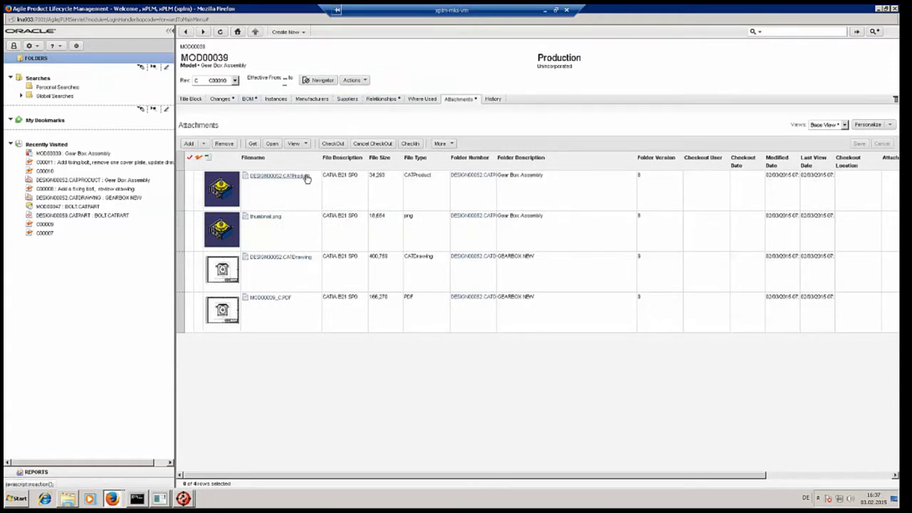
mouse_move(306, 182)
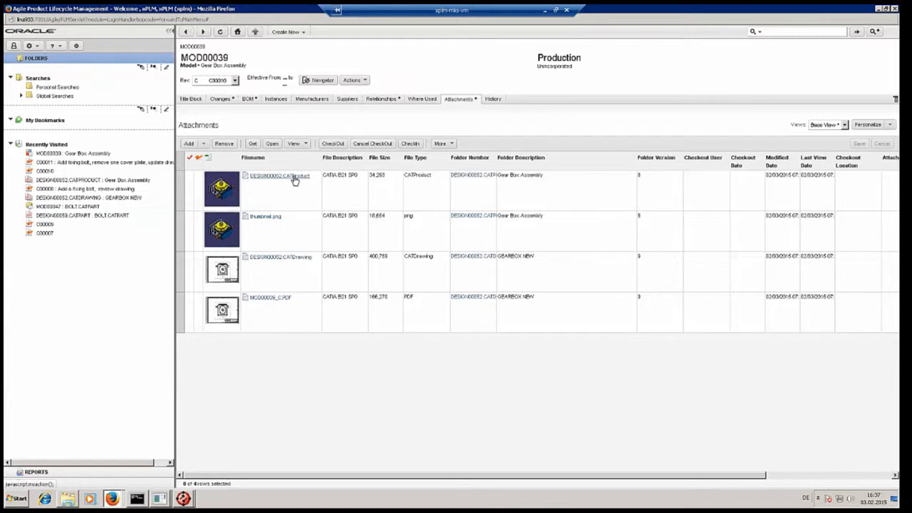
mouse_move(290, 180)
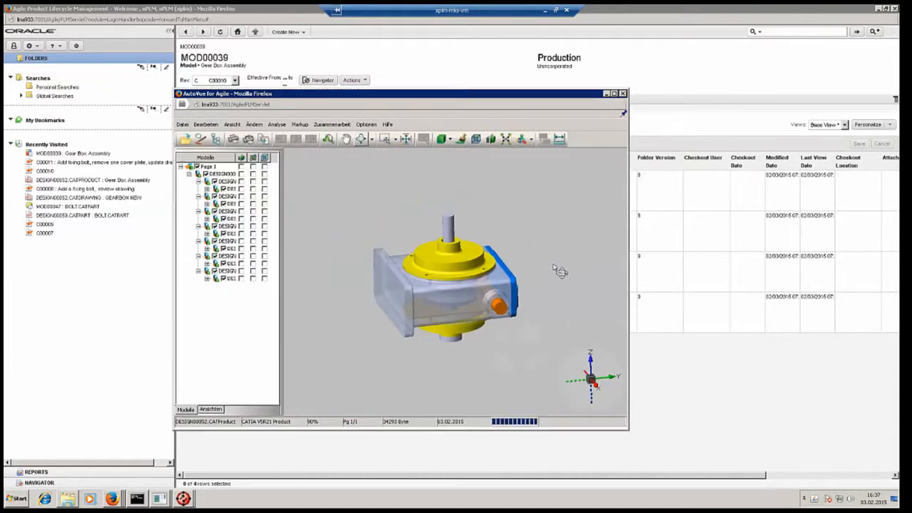
mouse_move(530, 255)
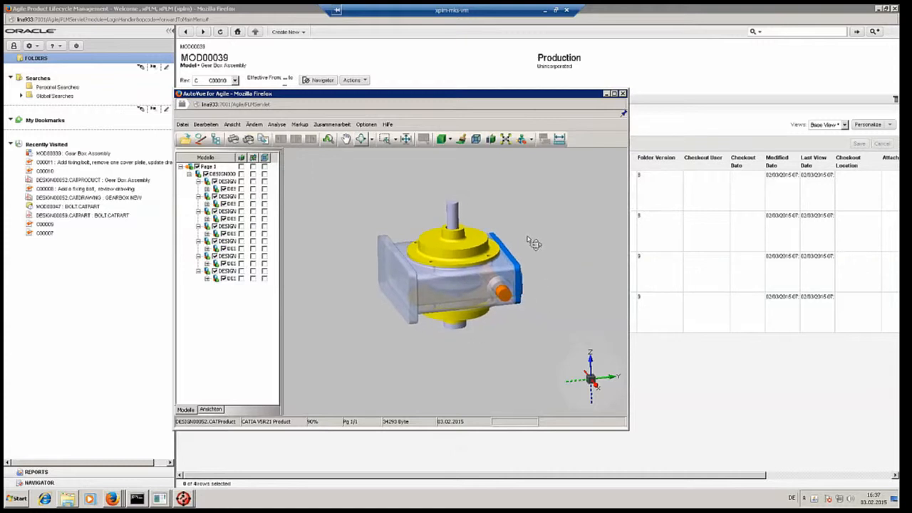
Orbit the gearbox 3D model in AutoVue and adjust the exploded view
left_click_drag(530, 242, 552, 250)
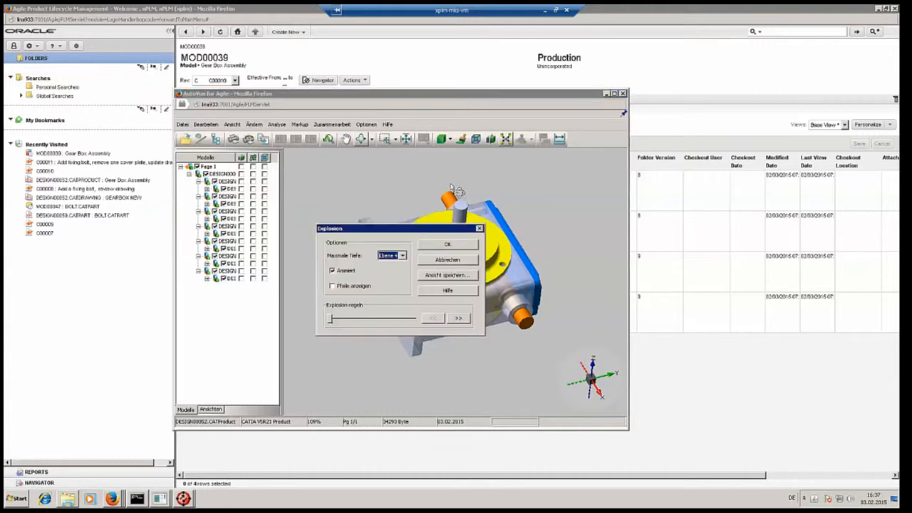
left_click_drag(399, 228, 251, 208)
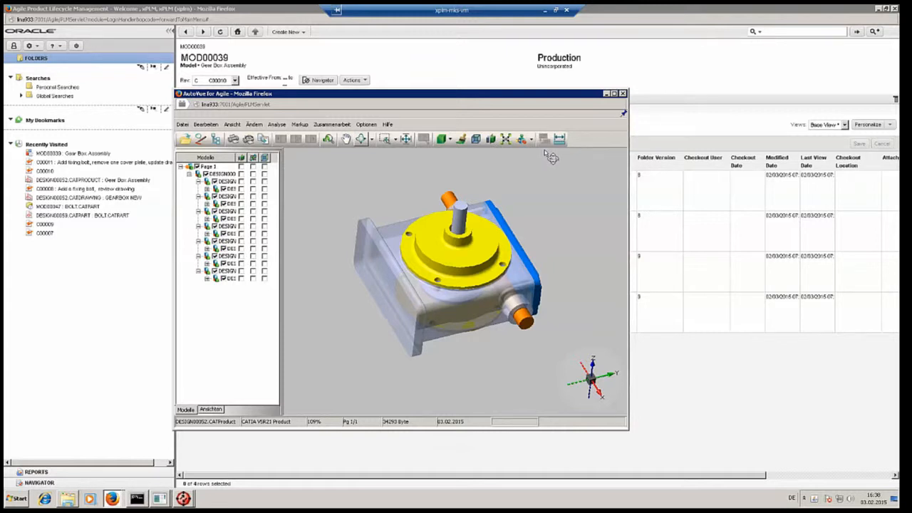
mouse_move(564, 143)
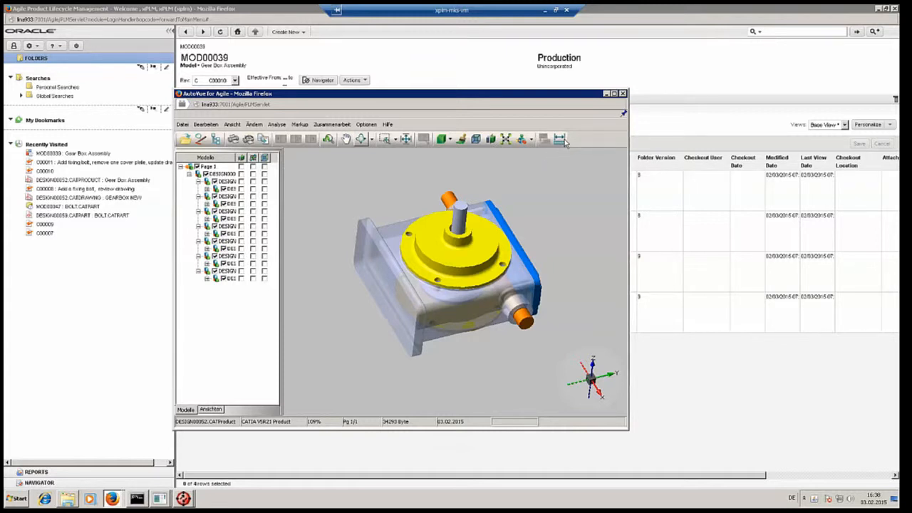
Measure the arc of the round top cover, then finish and close the 3D view
left_click(559, 140)
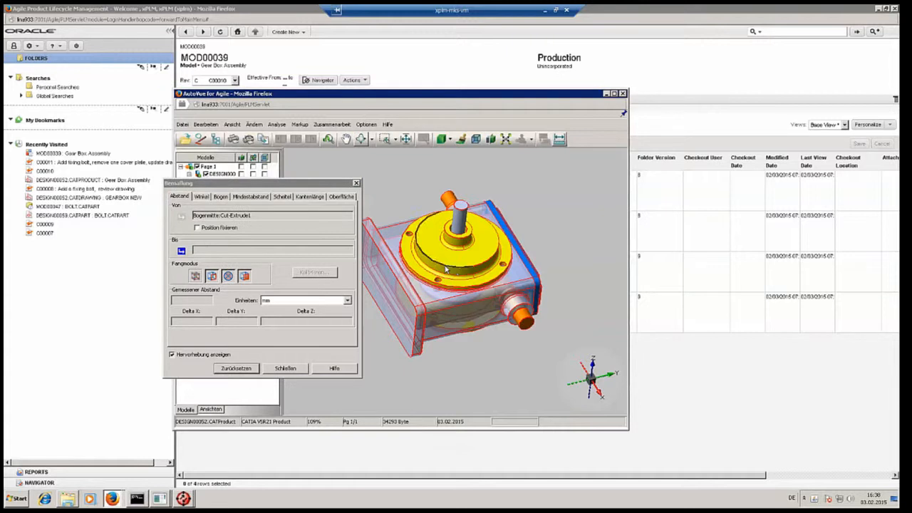
left_click(219, 196)
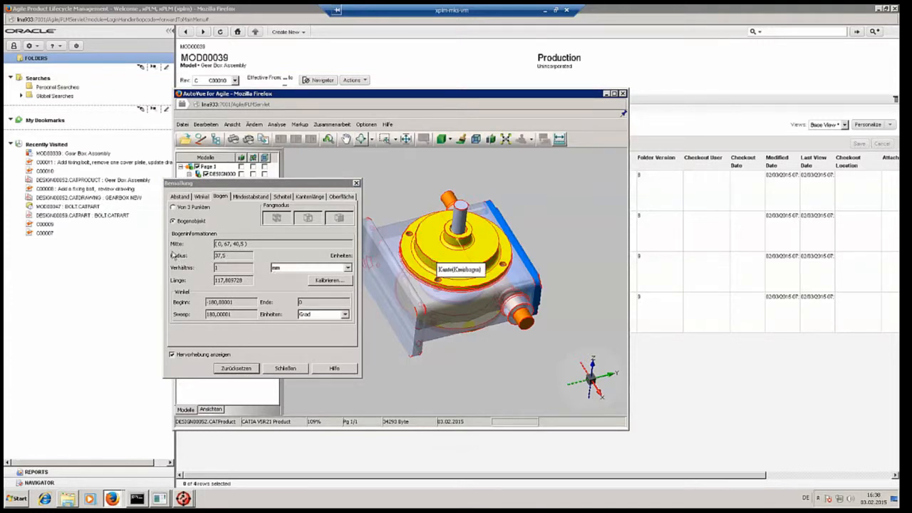
left_click(284, 367)
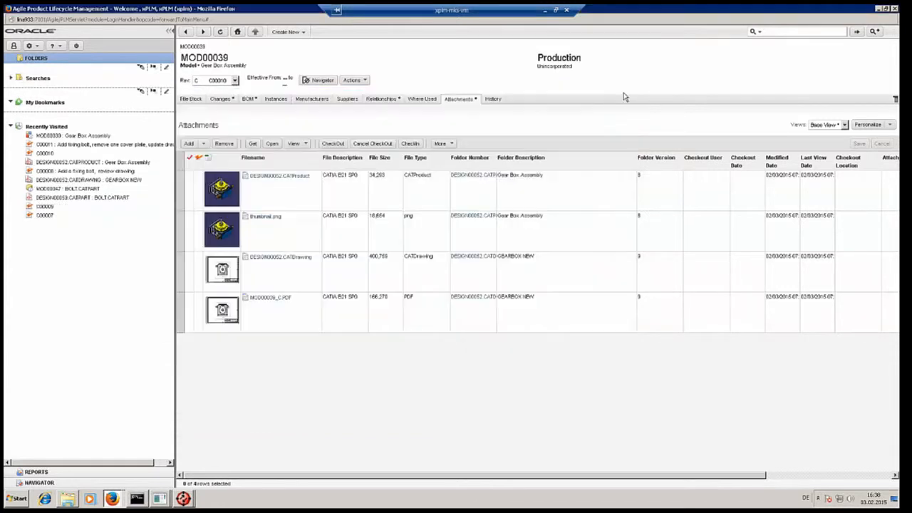
Open the DESIGN00052 CATDrawing design object from MOD00039's attachments
left_click(11, 77)
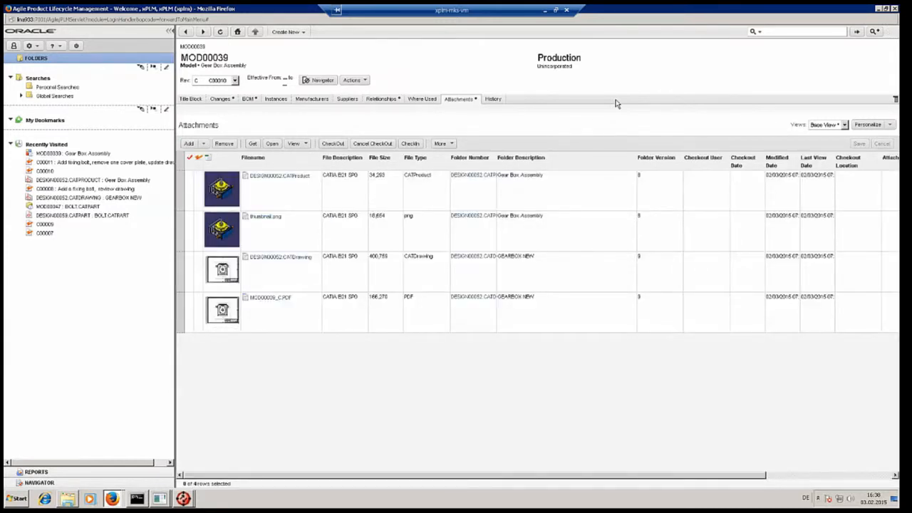
mouse_move(626, 111)
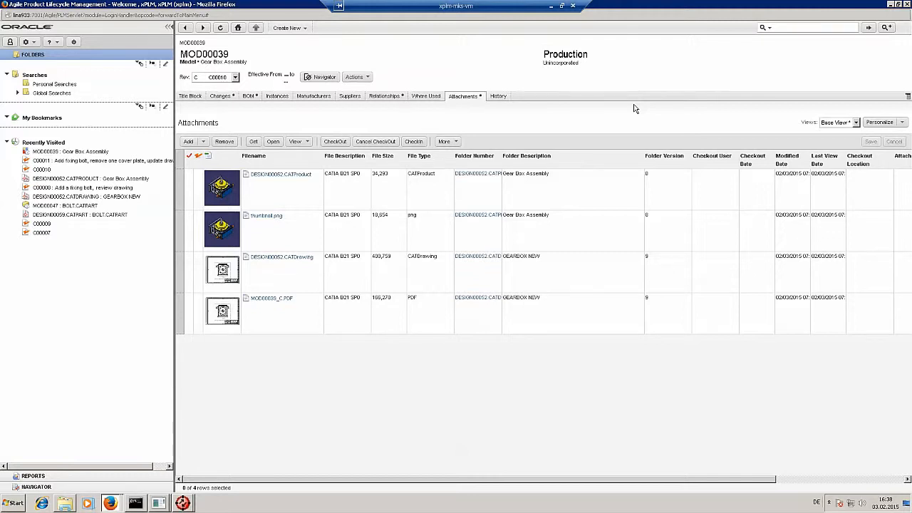
mouse_move(514, 163)
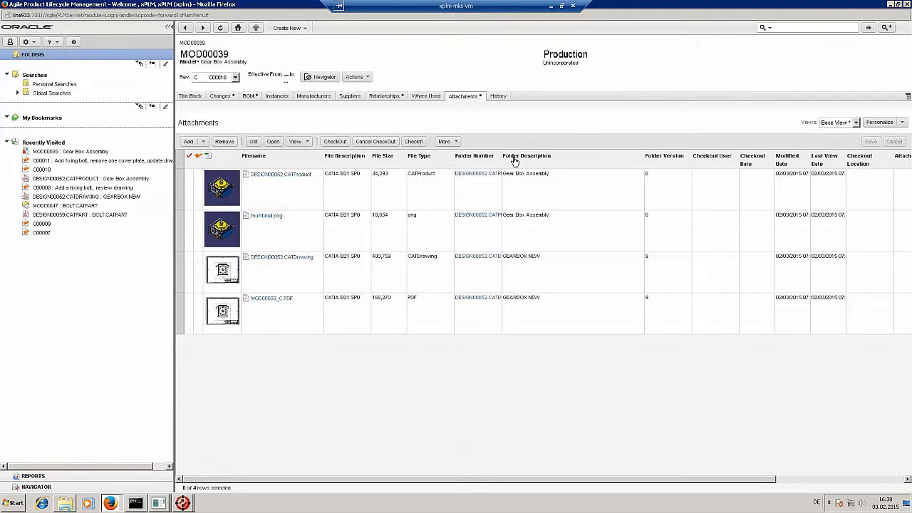
left_click_drag(501, 155, 554, 155)
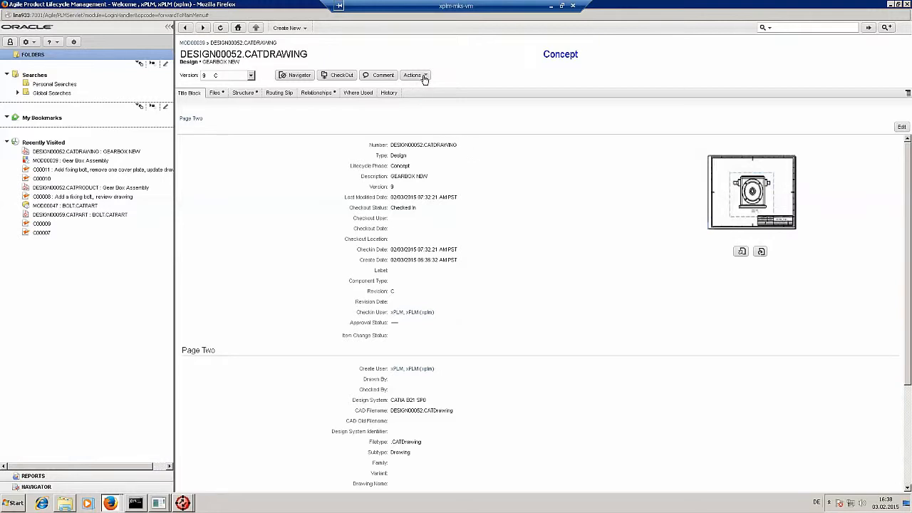
Send the DESIGN00052 drawing design to CAD via the Actions menu's Load to CAD
left_click(413, 74)
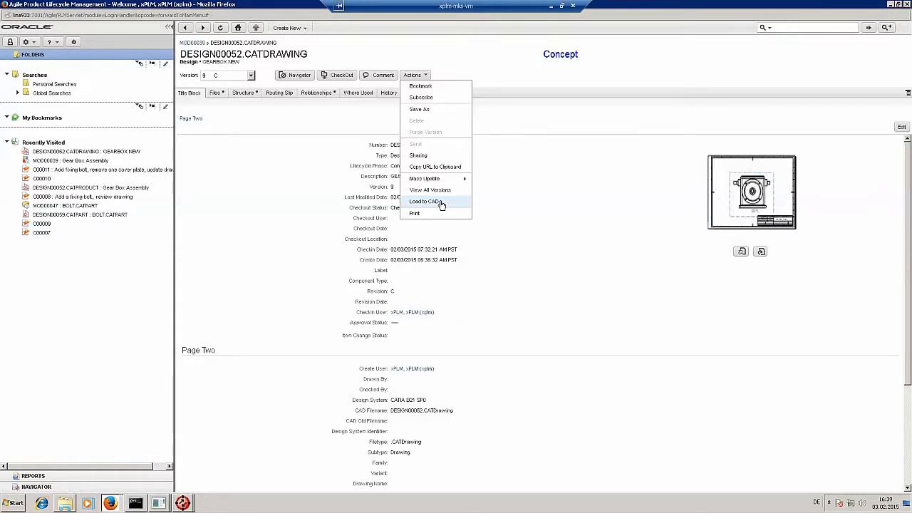
mouse_move(440, 202)
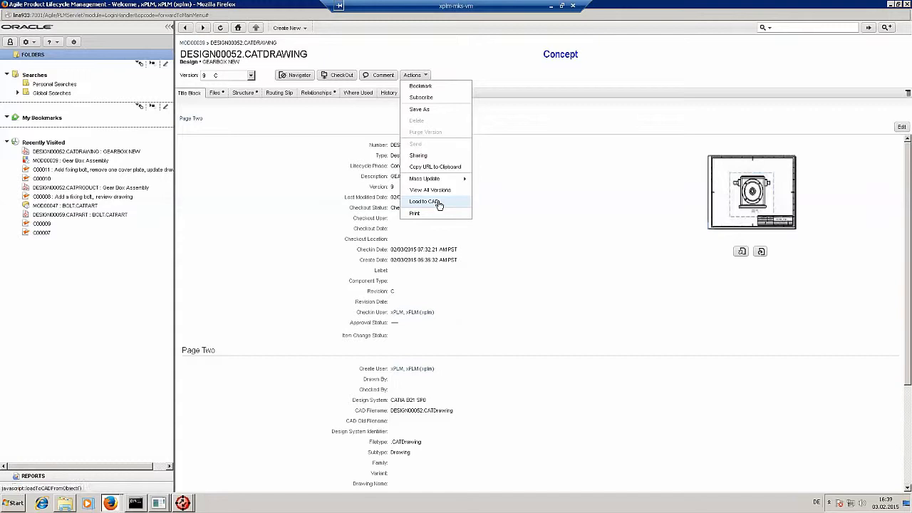
left_click(424, 201)
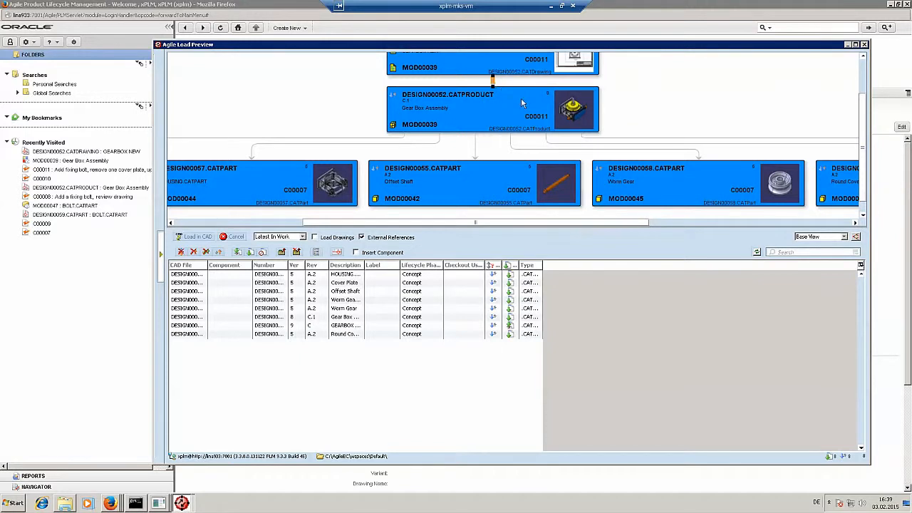
mouse_move(678, 137)
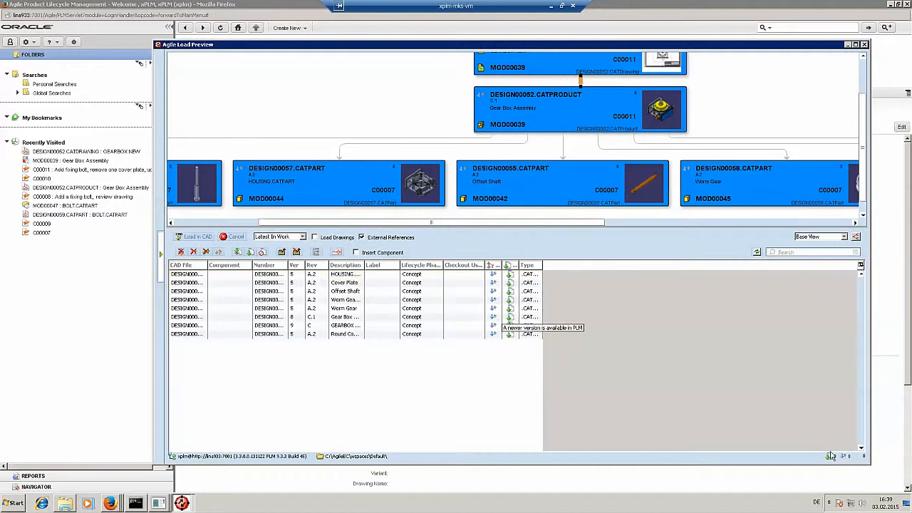
mouse_move(769, 404)
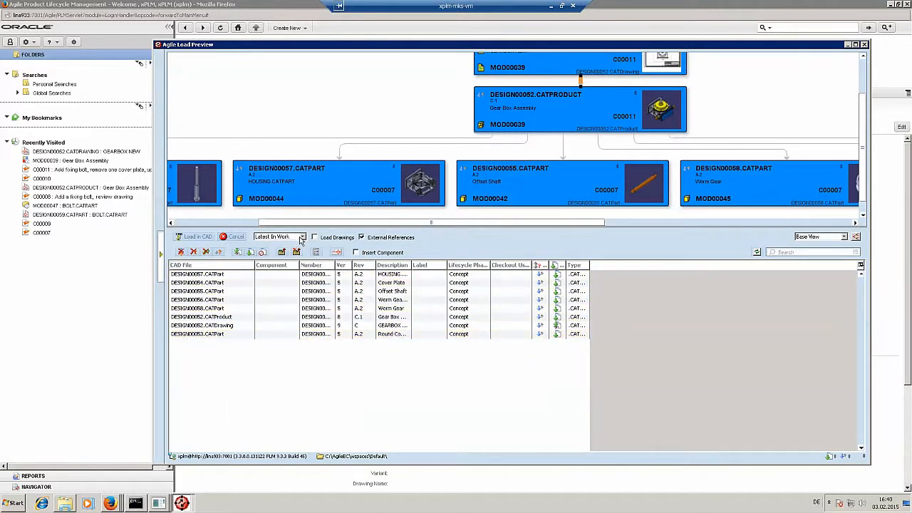
Fit the whole gearbox design structure in Load Preview and load it into CAD
left_click(302, 237)
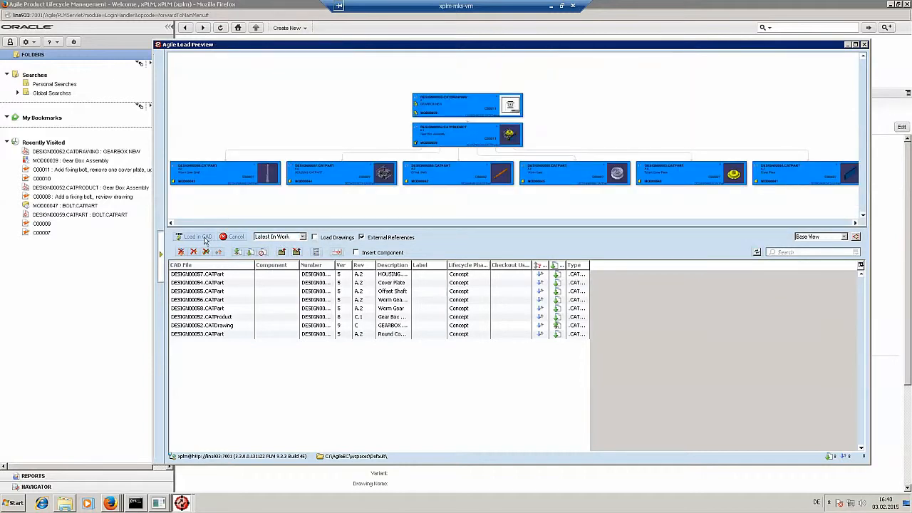
mouse_move(194, 237)
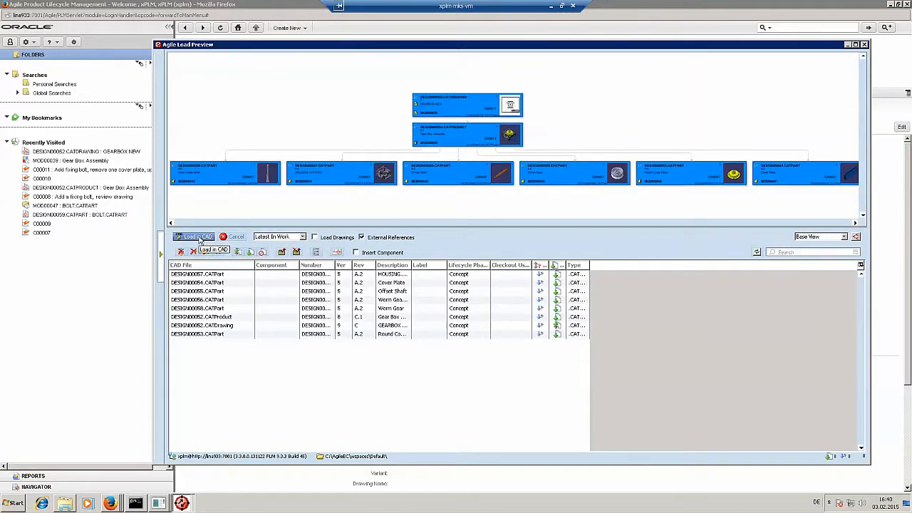
left_click(193, 236)
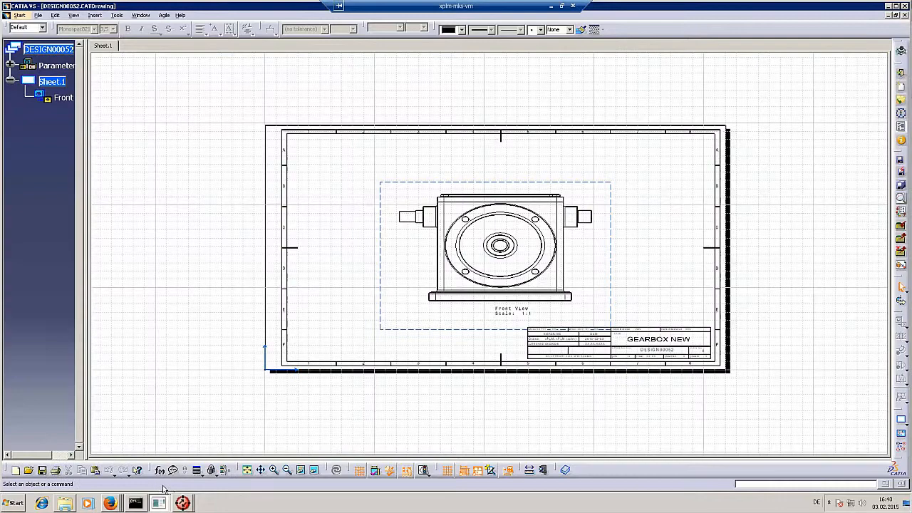
mouse_move(241, 193)
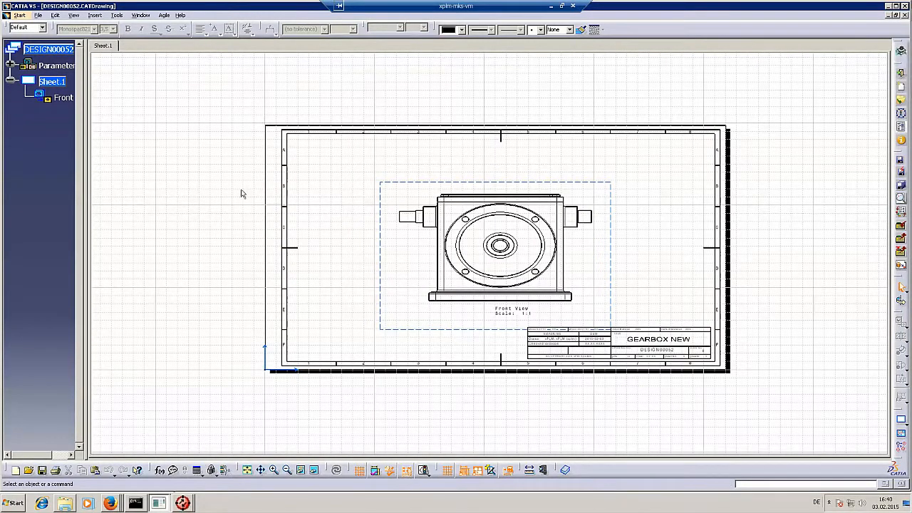
mouse_move(749, 195)
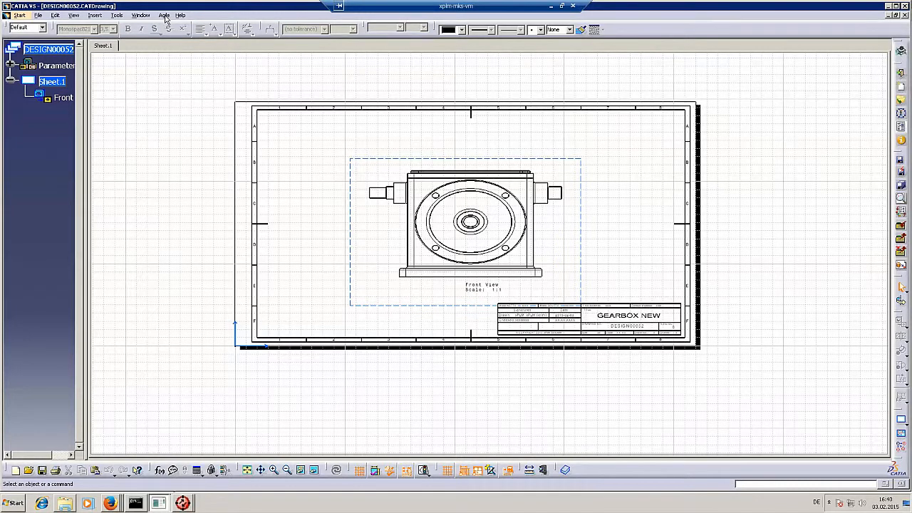
left_click(164, 14)
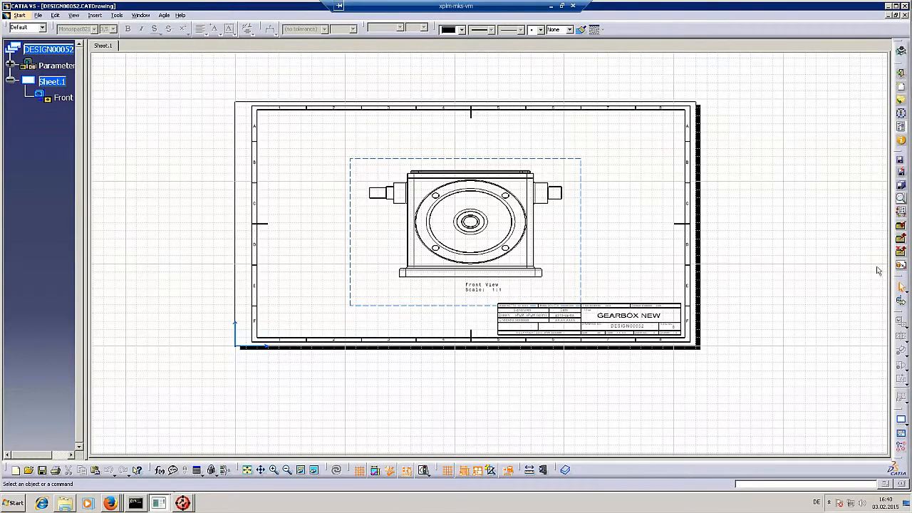
mouse_move(891, 225)
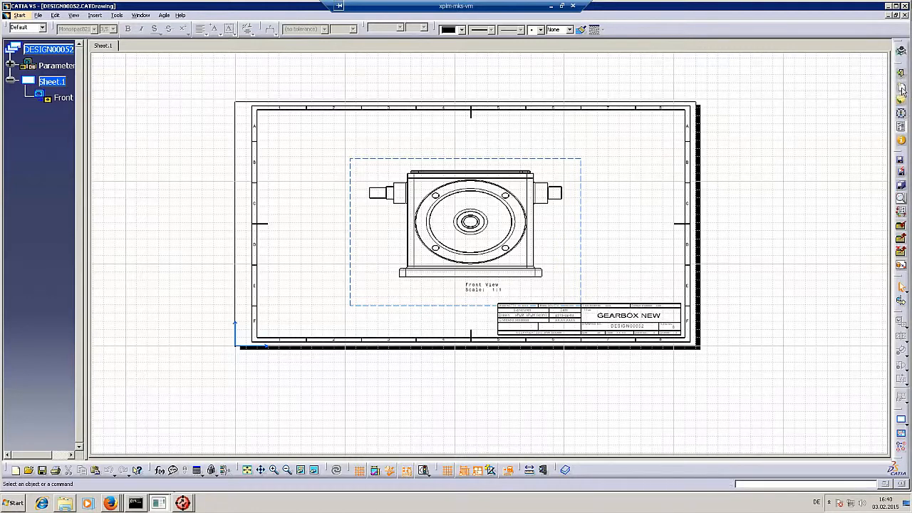
mouse_move(901, 88)
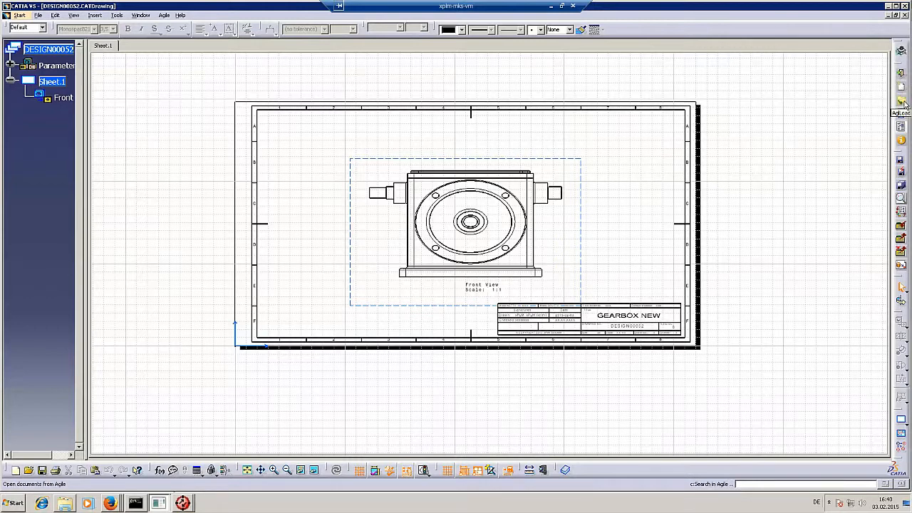
mouse_move(900, 116)
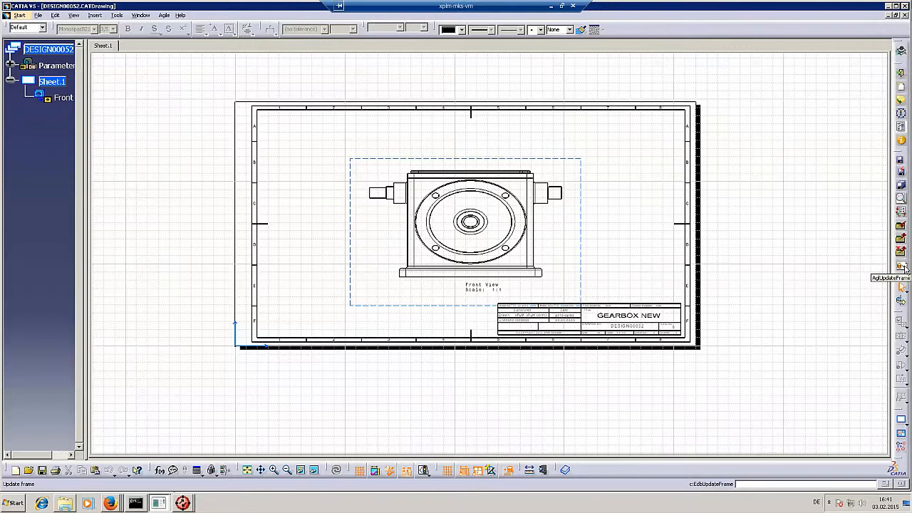
mouse_move(889, 174)
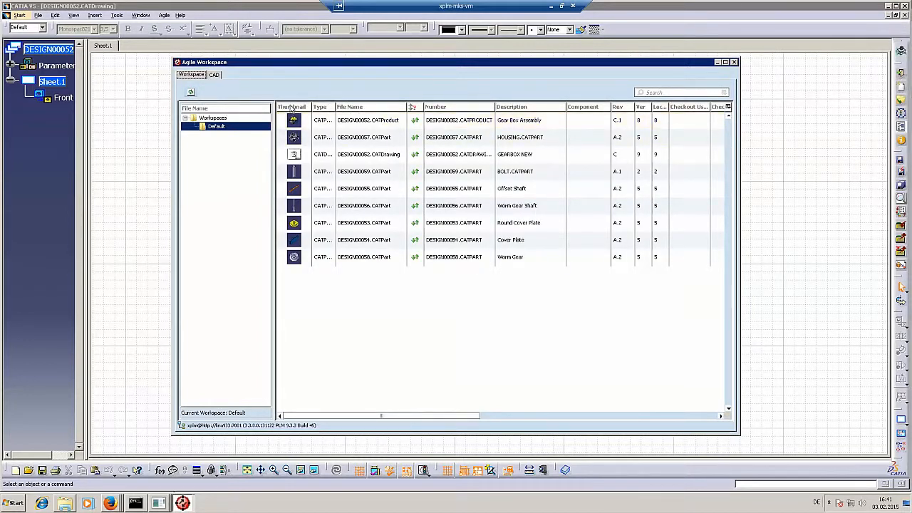
Review the BOLT CATPart and GEARBOX NEW drawing entries in the Agile Workspace, then close it
left_click(368, 120)
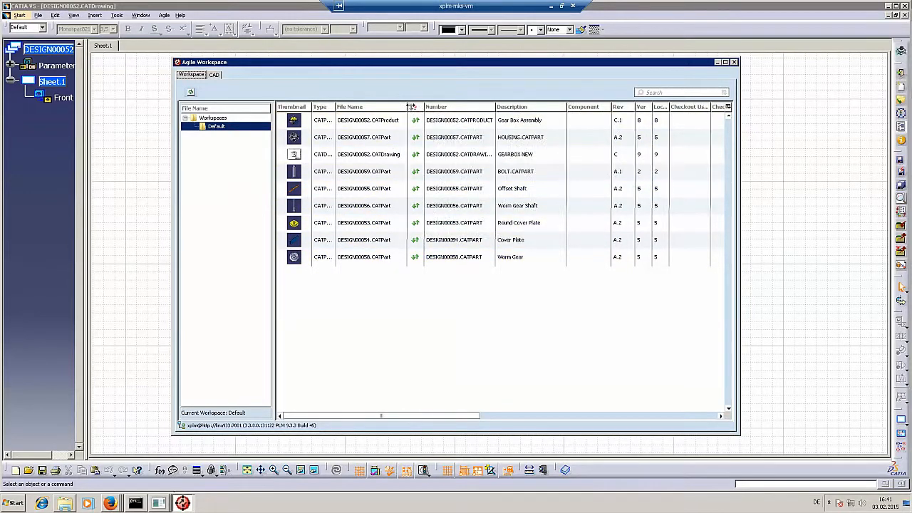
left_click(367, 119)
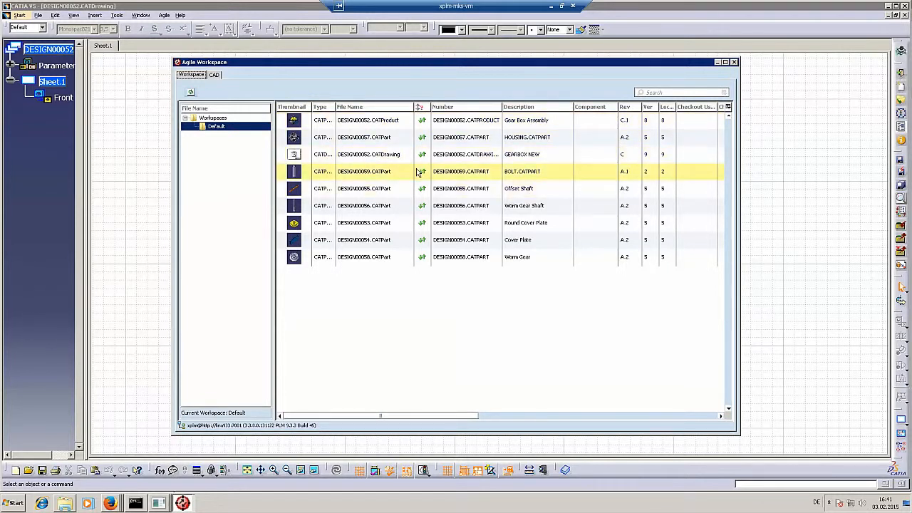
left_click(367, 154)
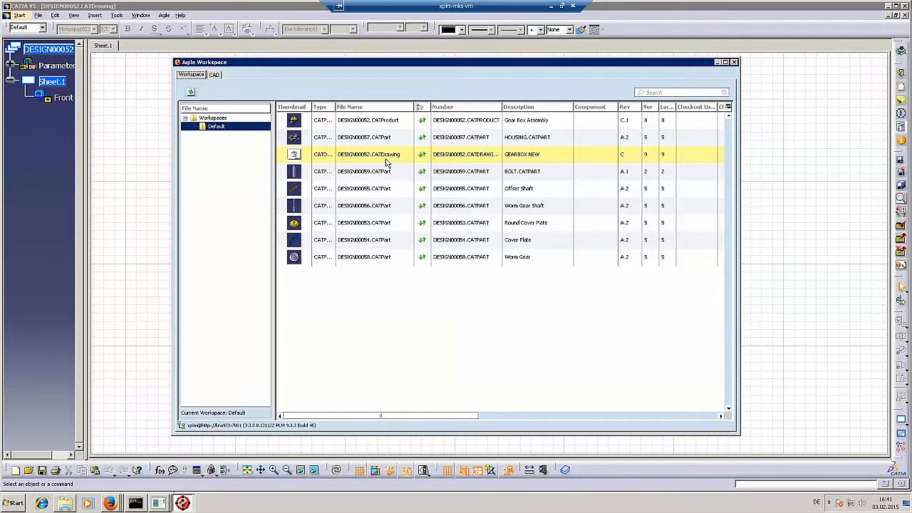
left_click(384, 137)
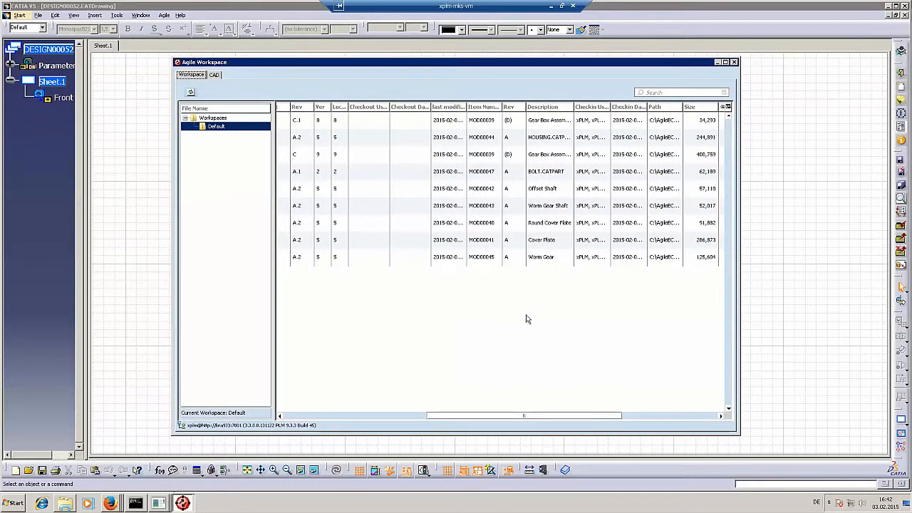
Browse the local Default workspace folder listing the gearbox product, drawing and part files
left_click(483, 256)
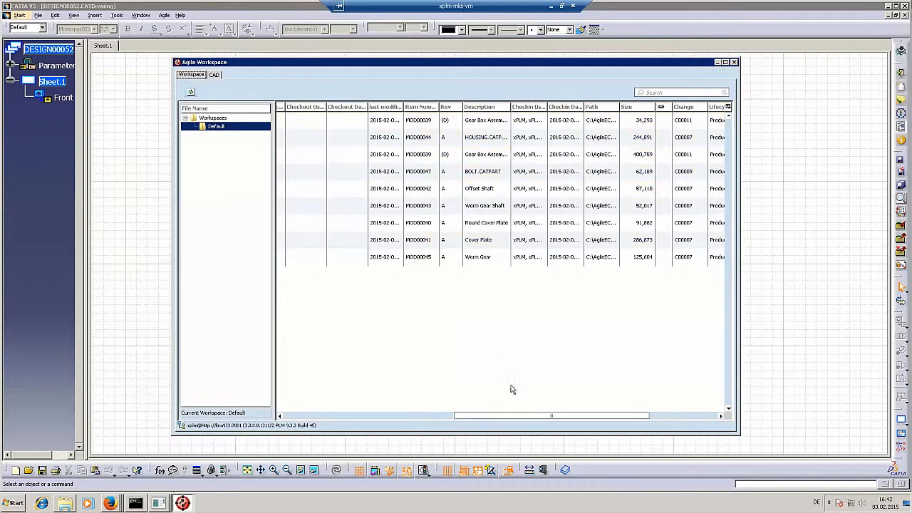
scroll("right", 3)
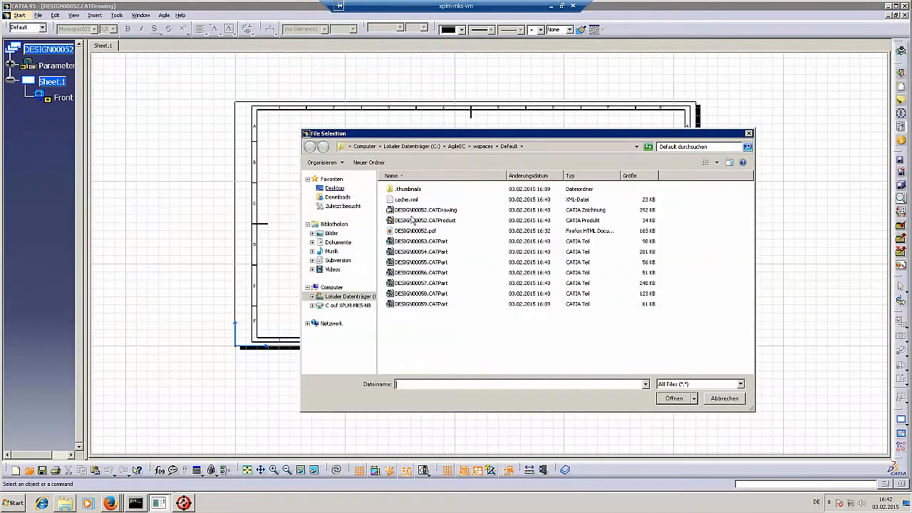
Open the gearbox assembly CATProduct and view it from above
double_click(420, 220)
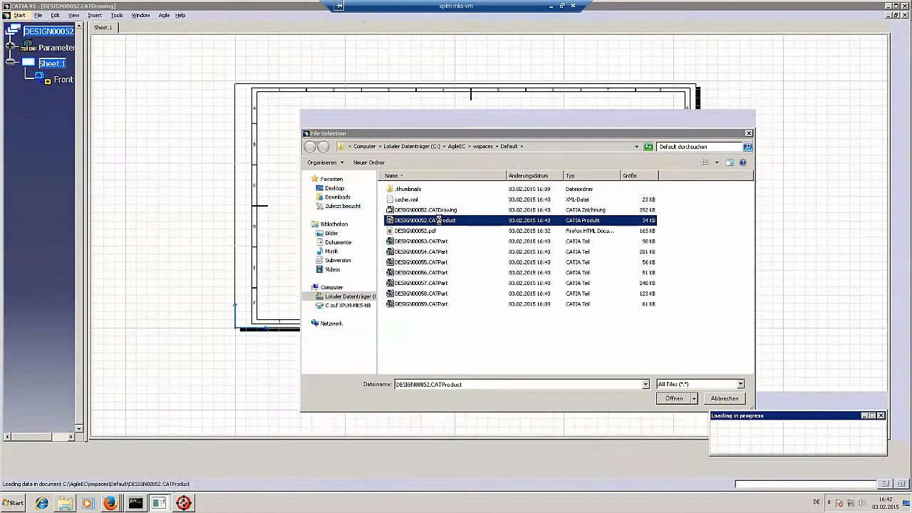
left_click(672, 398)
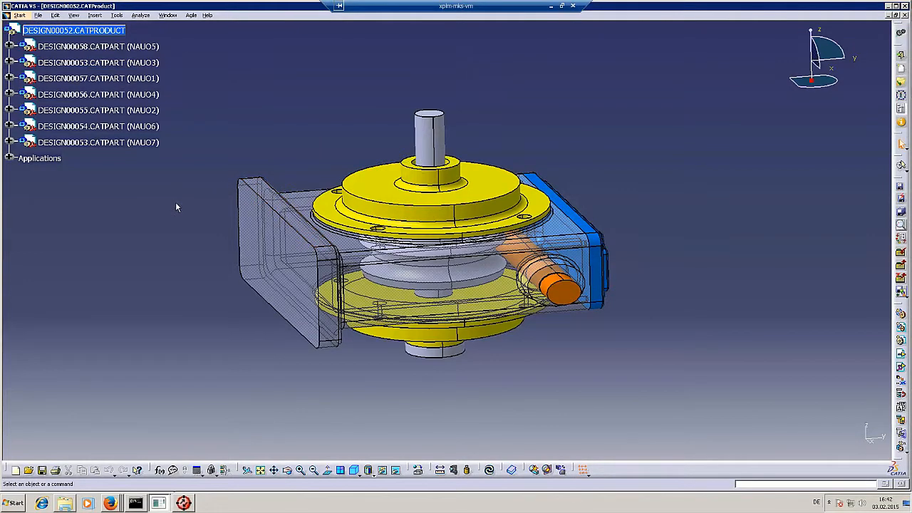
left_click_drag(176, 208, 200, 228)
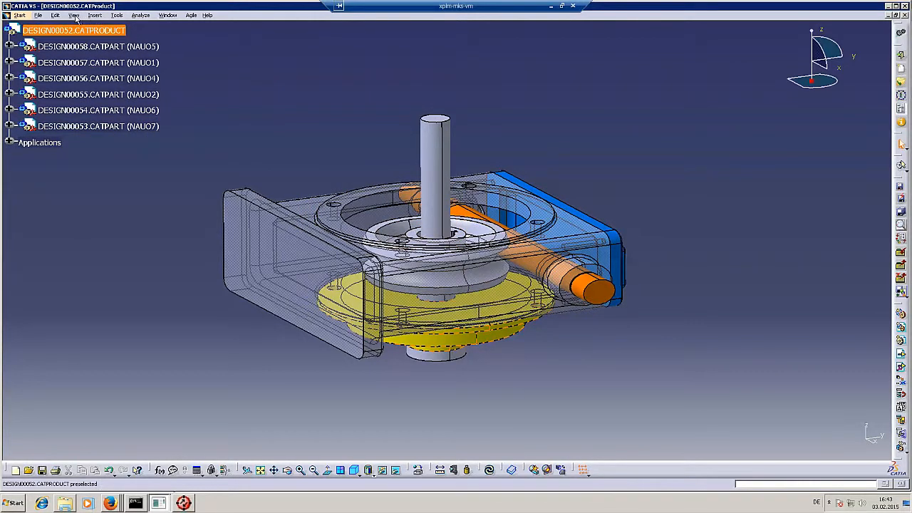
Insert existing component DESIGN00059.CATPart into the gearbox assembly
left_click(94, 14)
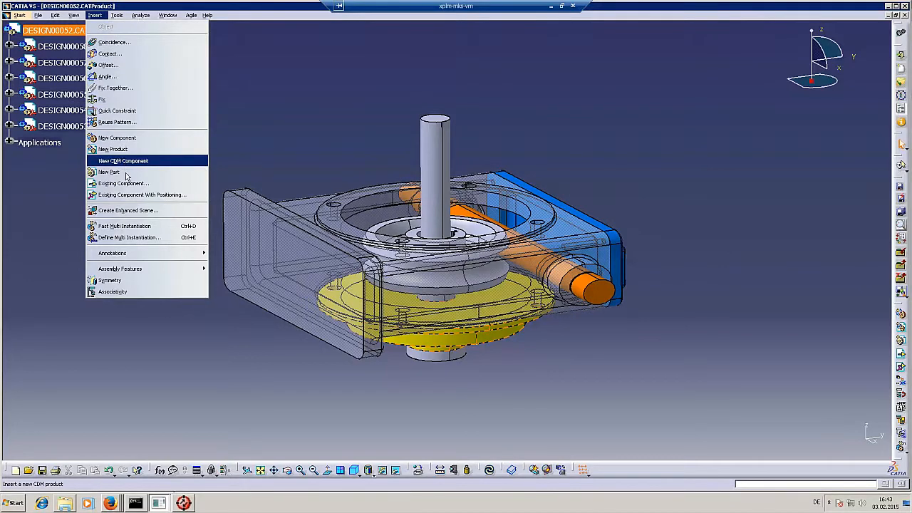
left_click(122, 182)
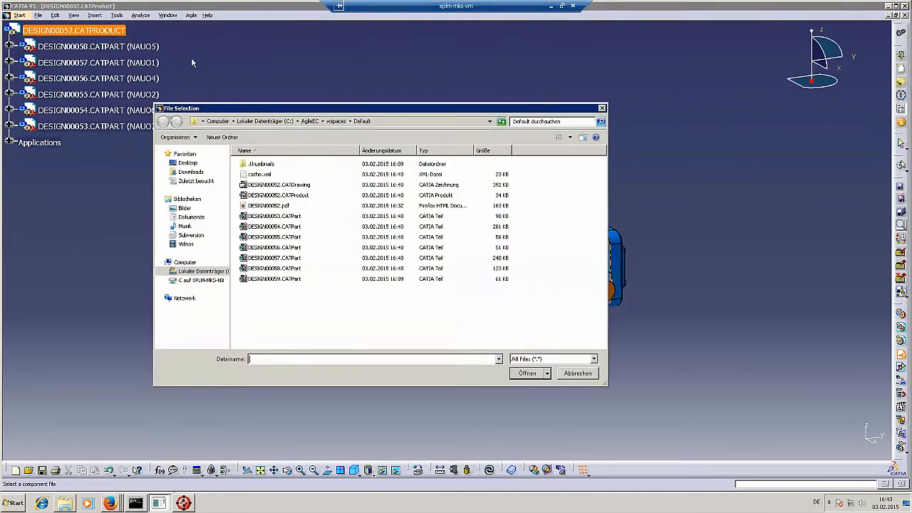
left_click(285, 278)
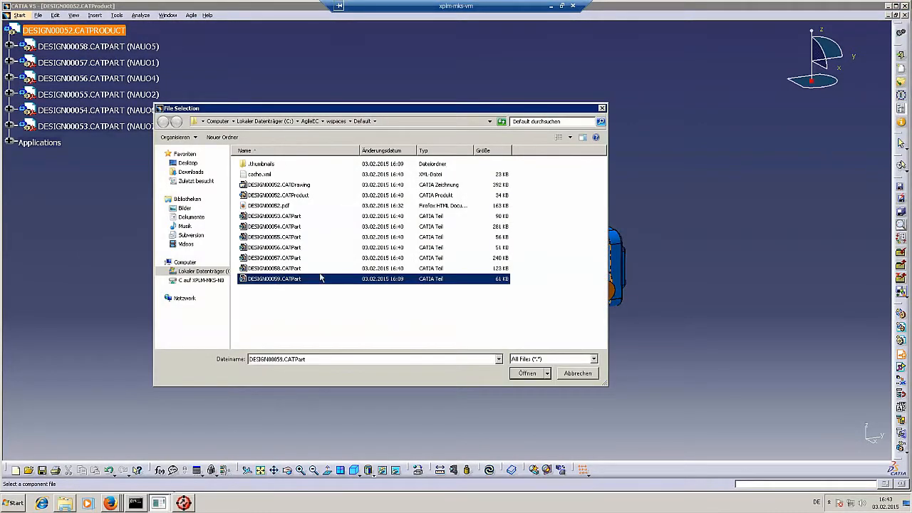
left_click(527, 373)
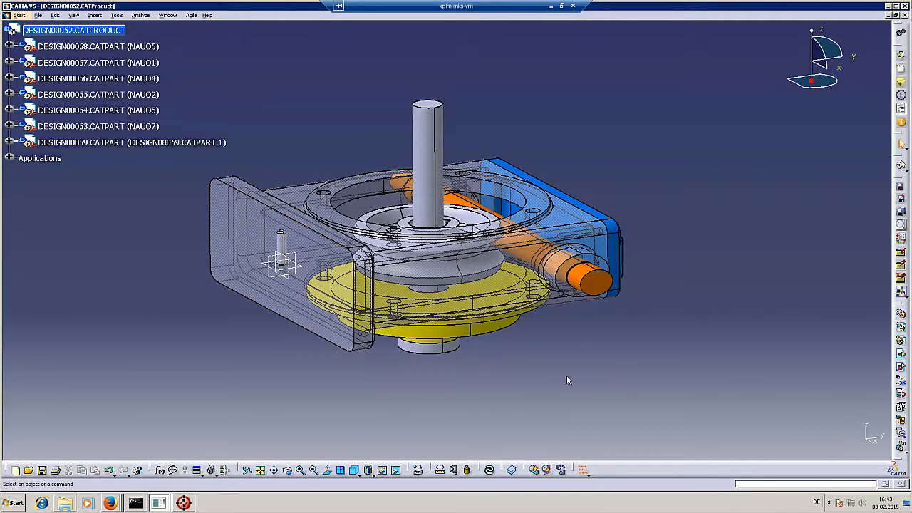
left_click_drag(570, 377, 544, 397)
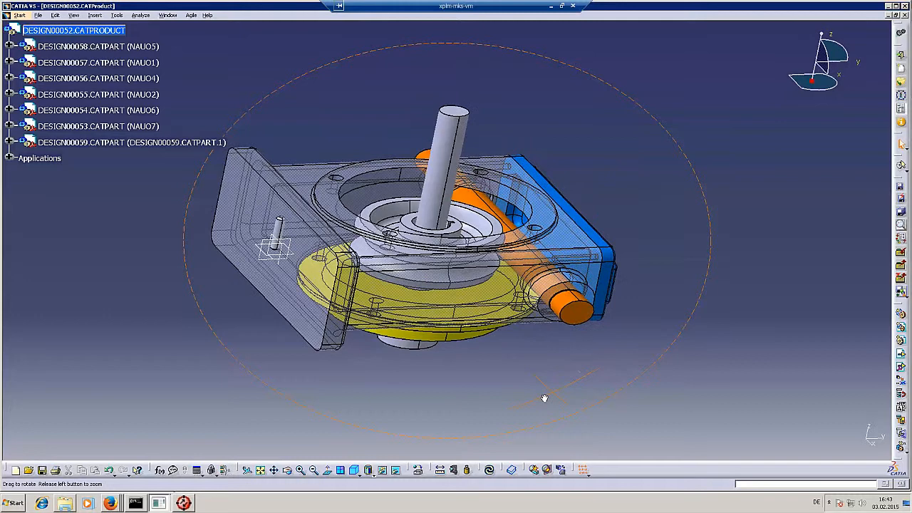
left_click(37, 14)
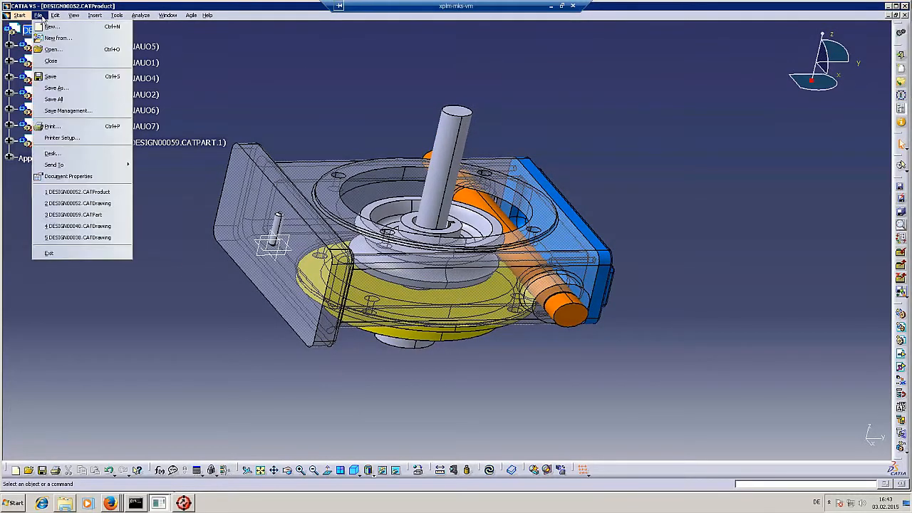
mouse_move(51, 77)
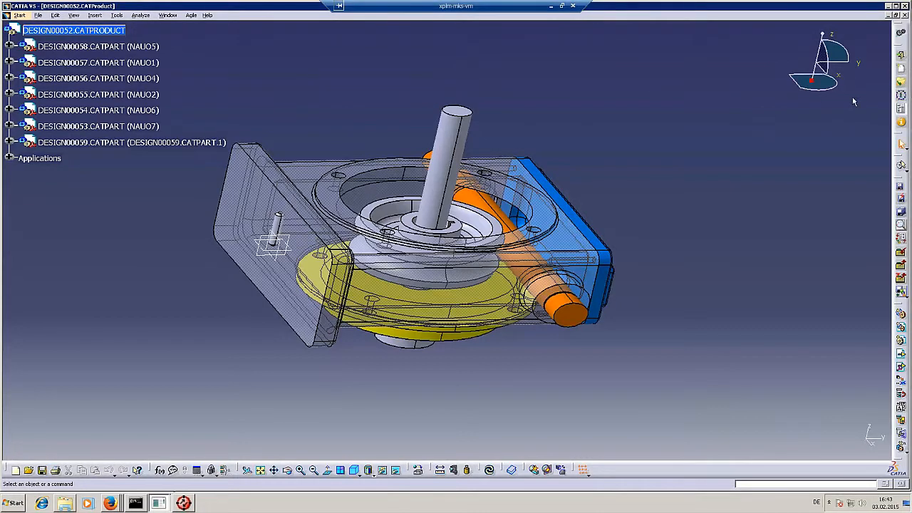
mouse_move(790, 120)
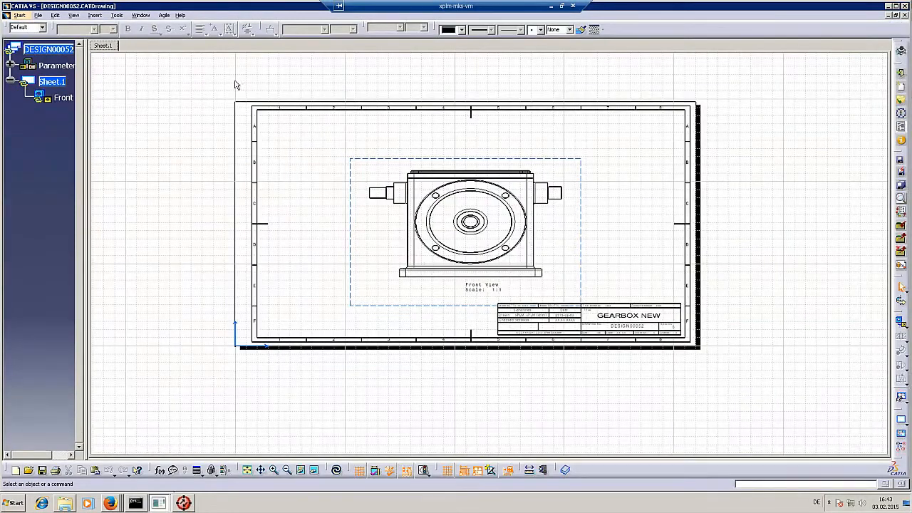
Update the GEARBOX NEW front view from the modified assembly, showing the added part's rings
left_click(334, 470)
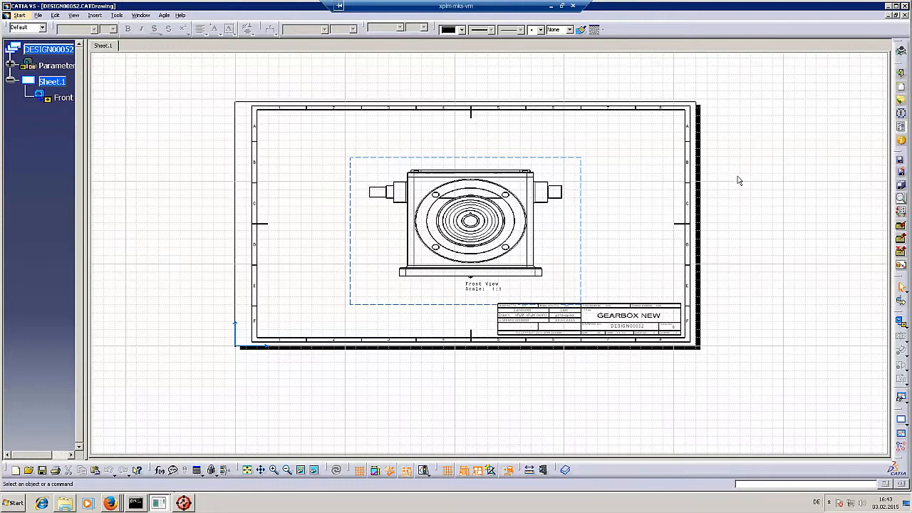
mouse_move(709, 243)
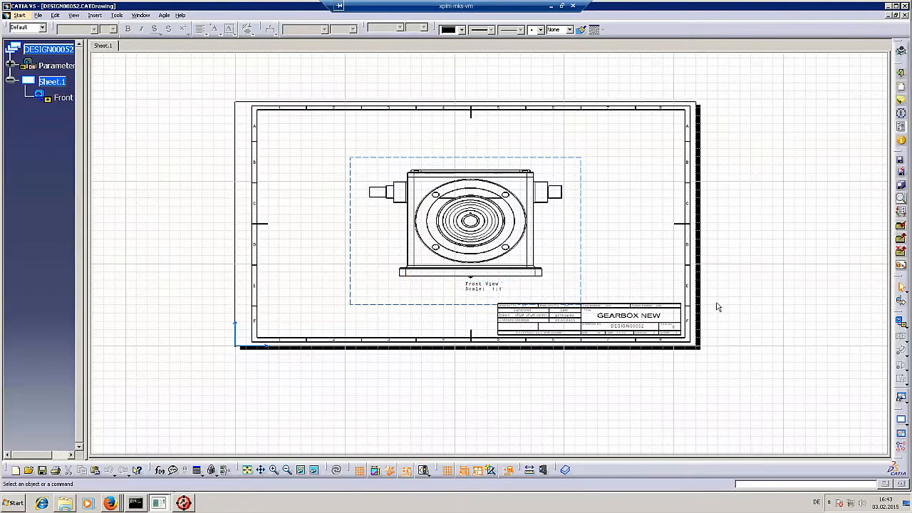
mouse_move(784, 281)
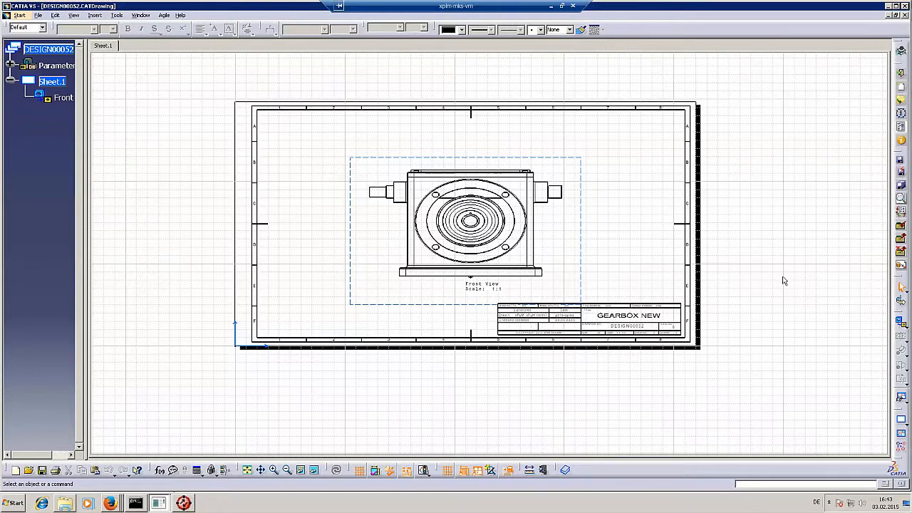
mouse_move(901, 160)
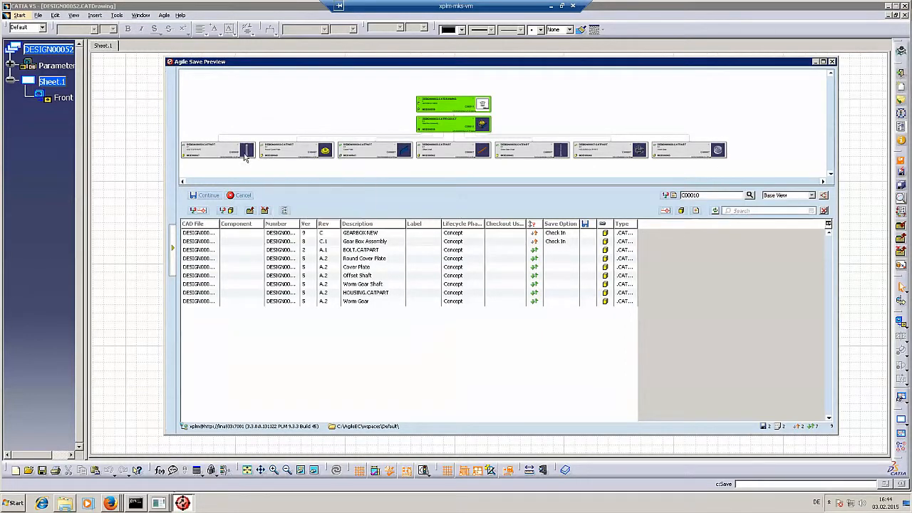
mouse_move(718, 150)
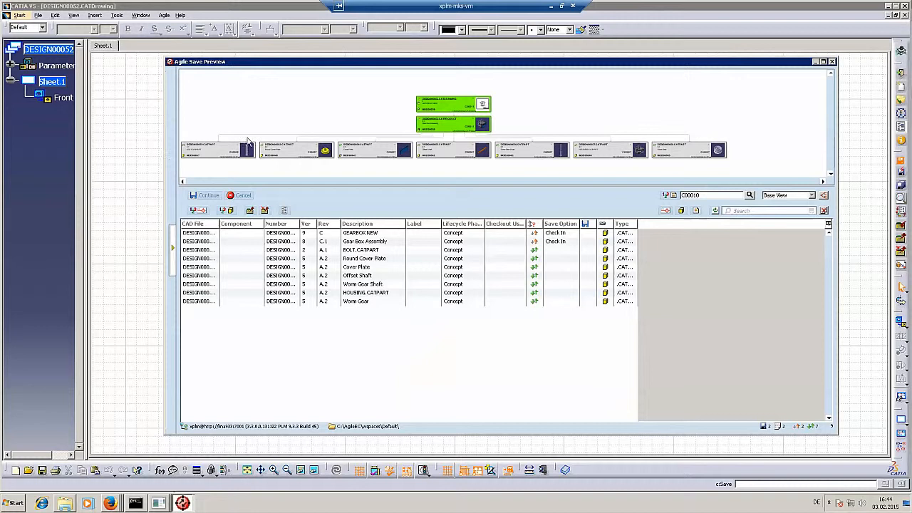
mouse_move(245, 97)
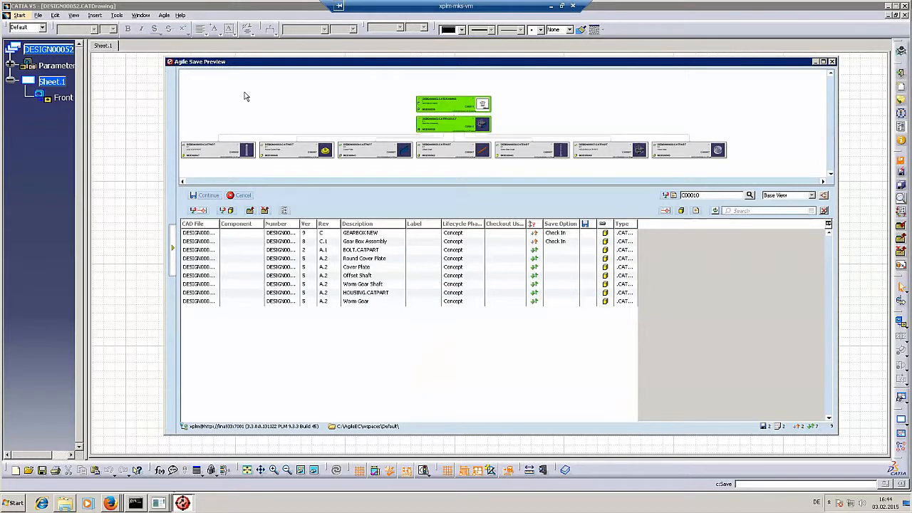
mouse_move(339, 120)
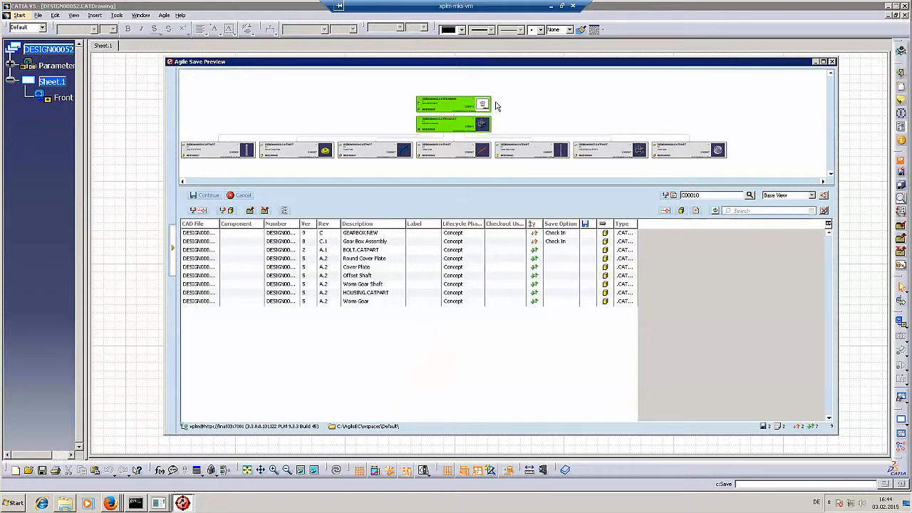
mouse_move(511, 134)
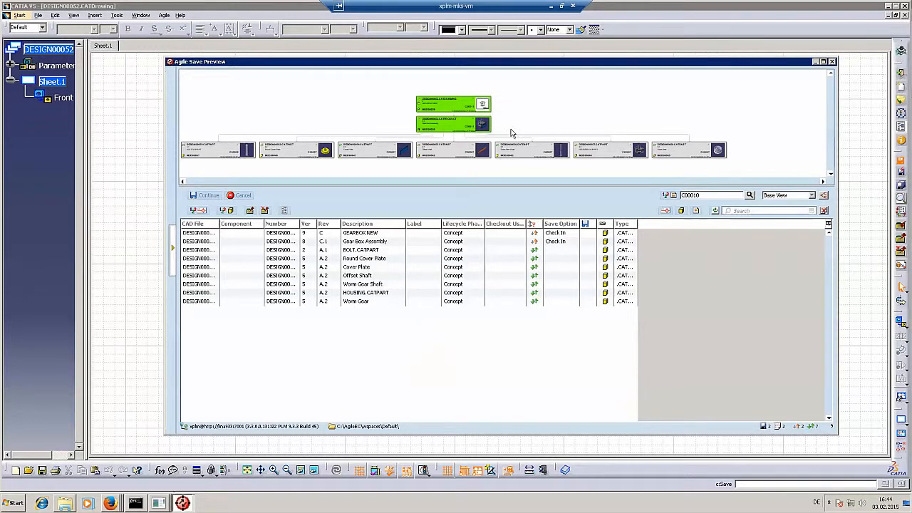
Review the check-in options in Agile Save Preview and continue to save both CAD files to PLM
left_click(364, 241)
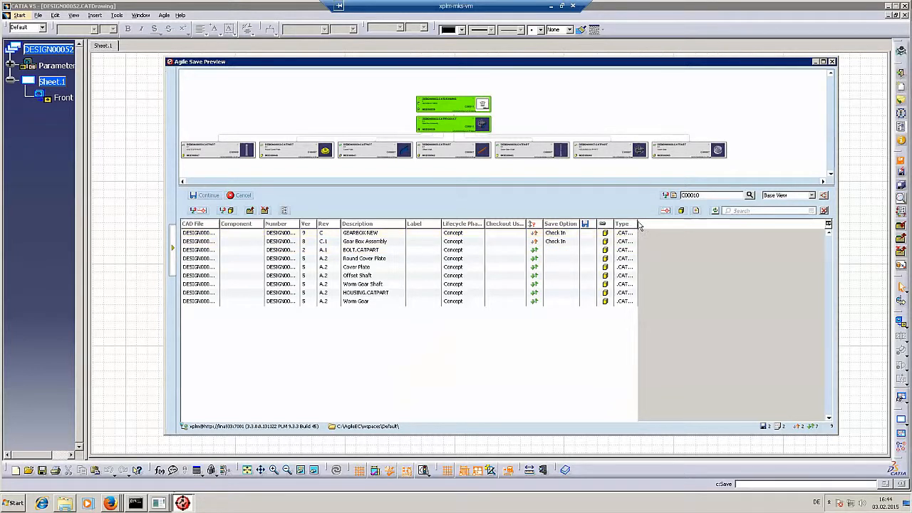
left_click(205, 195)
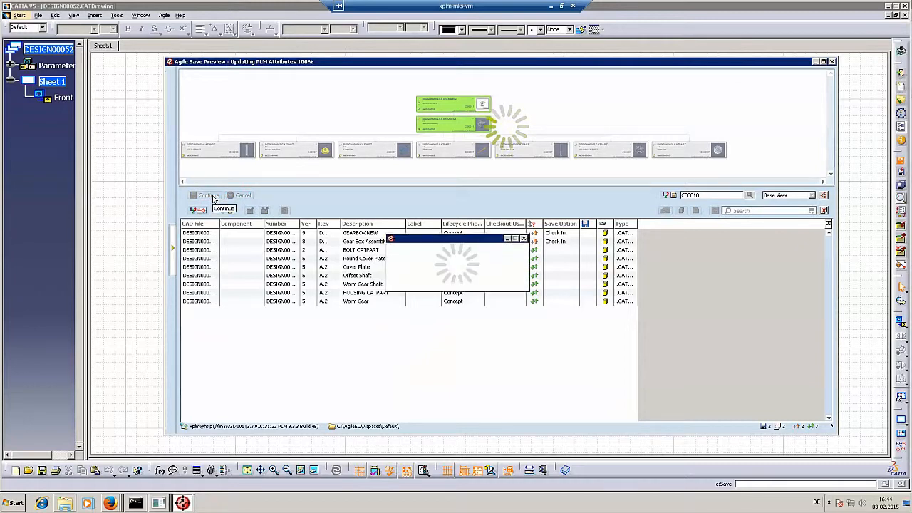
left_click(205, 196)
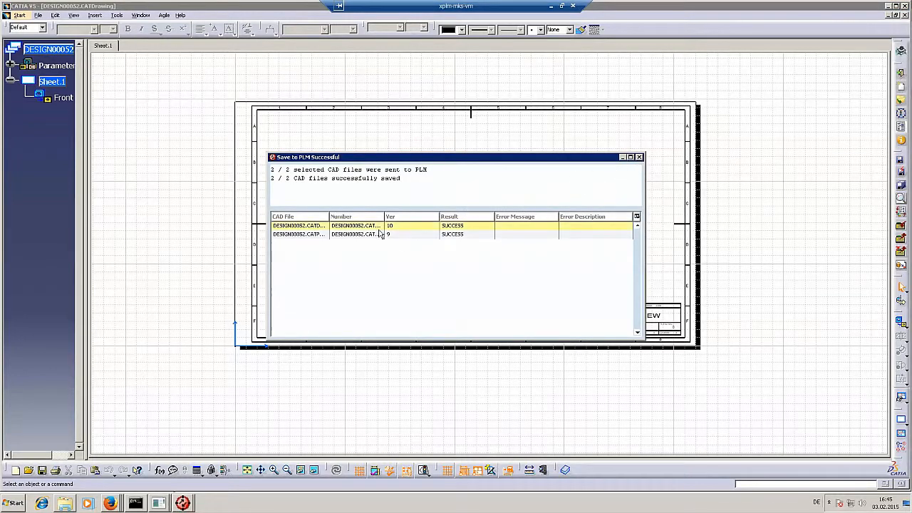
Edit DESIGN00052.CATDRAWING's Title Block, appending AL so the description reads GEARBOX FINAL, and save
left_click(356, 225)
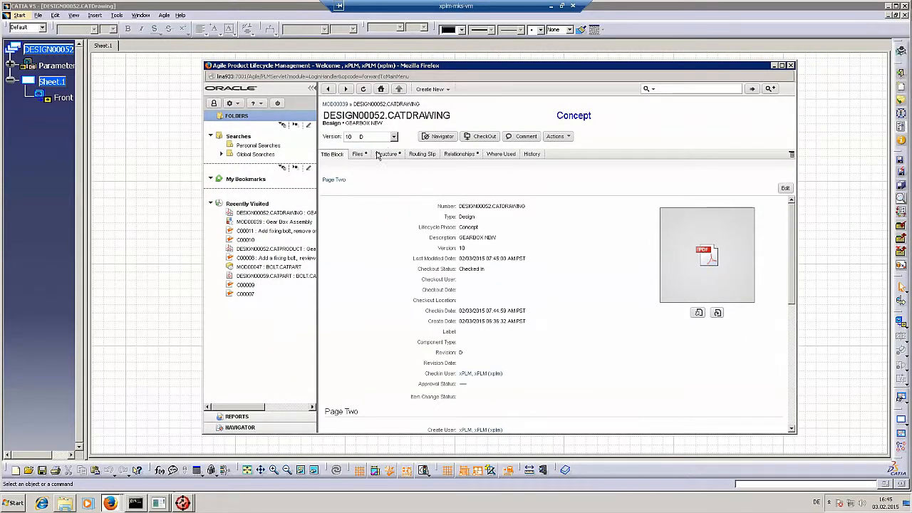
left_click(357, 154)
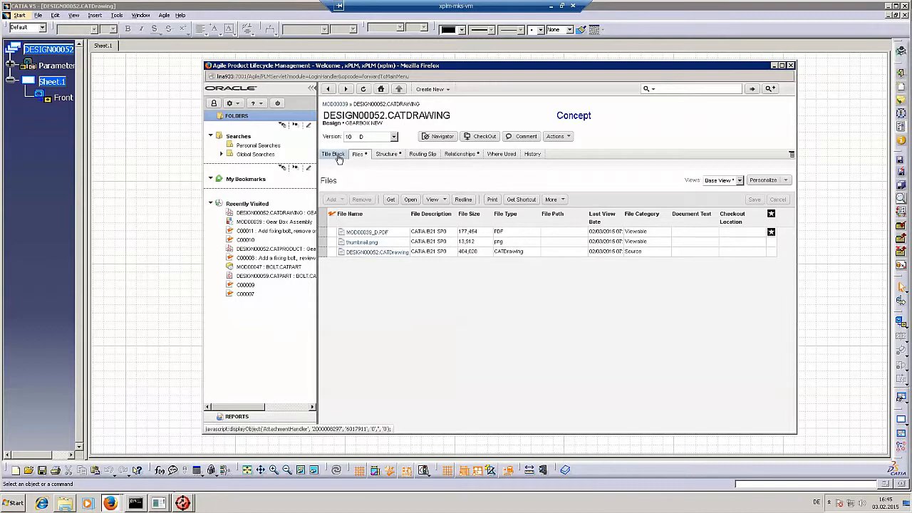
left_click(333, 154)
type("GEARBOX FIN")
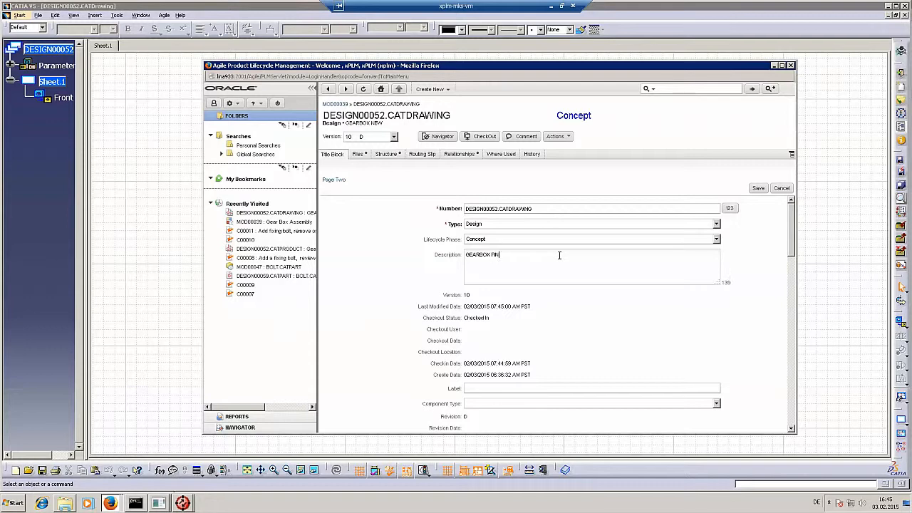
type("AL")
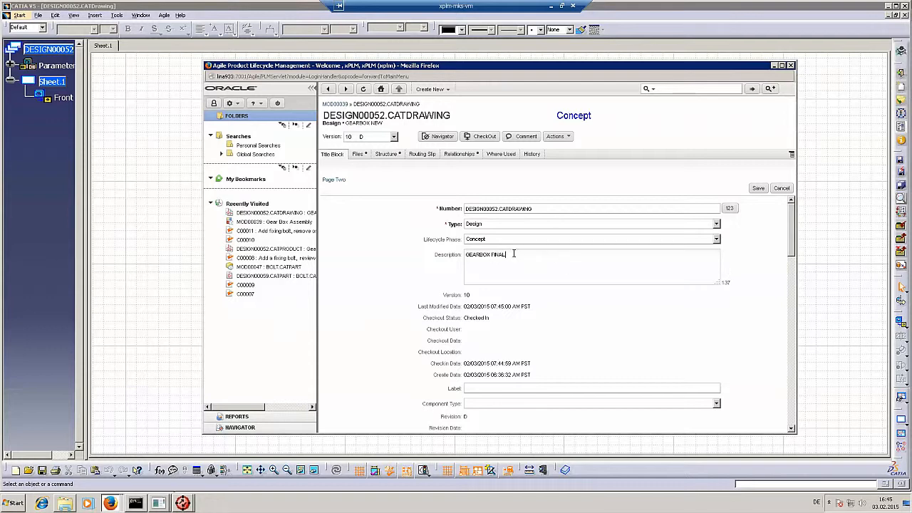
left_click(758, 188)
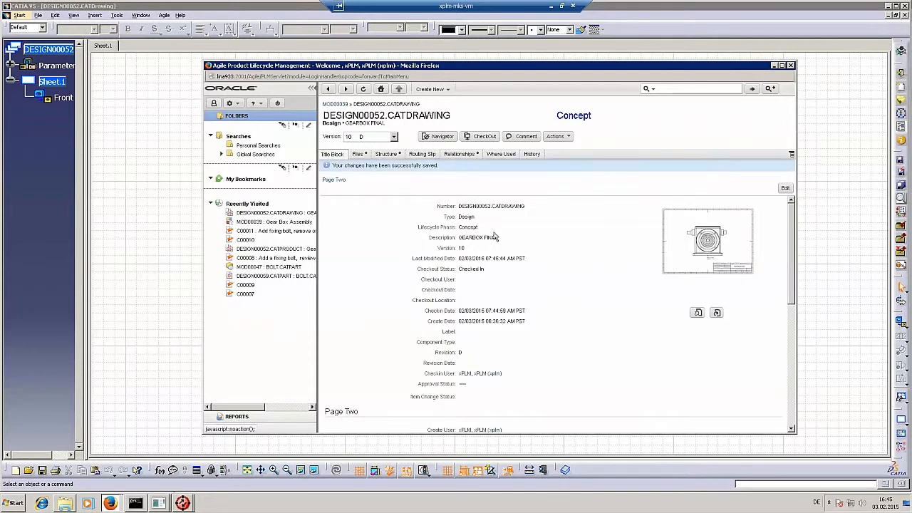
mouse_move(564, 241)
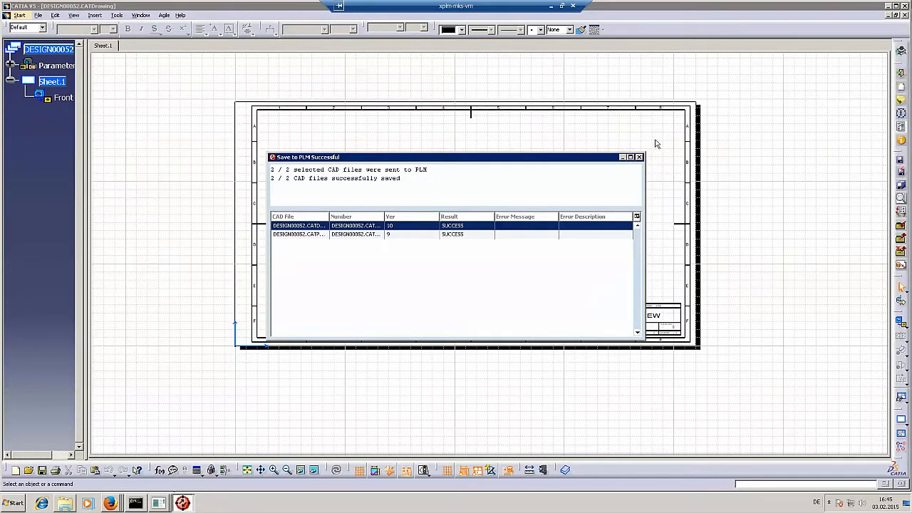
Dismiss the PLM save report to return to the gearbox drawing sheet in CATIA
left_click(638, 157)
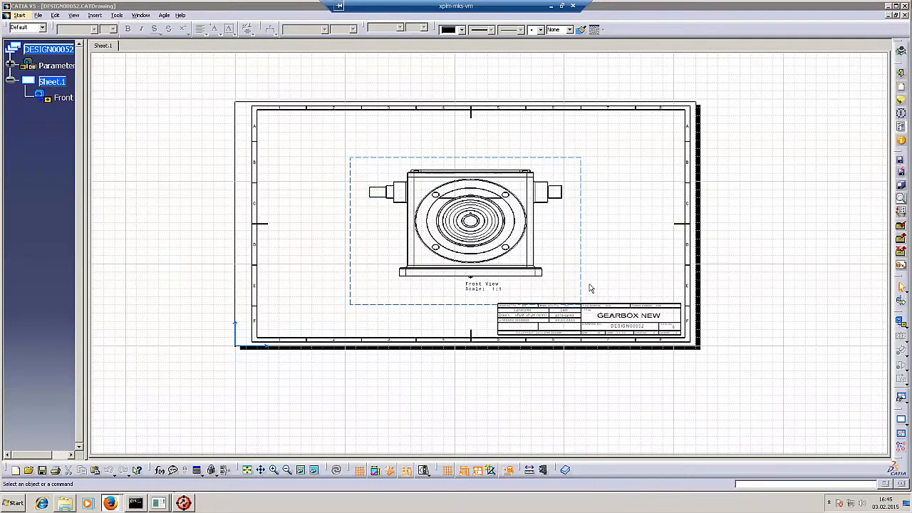
mouse_move(869, 266)
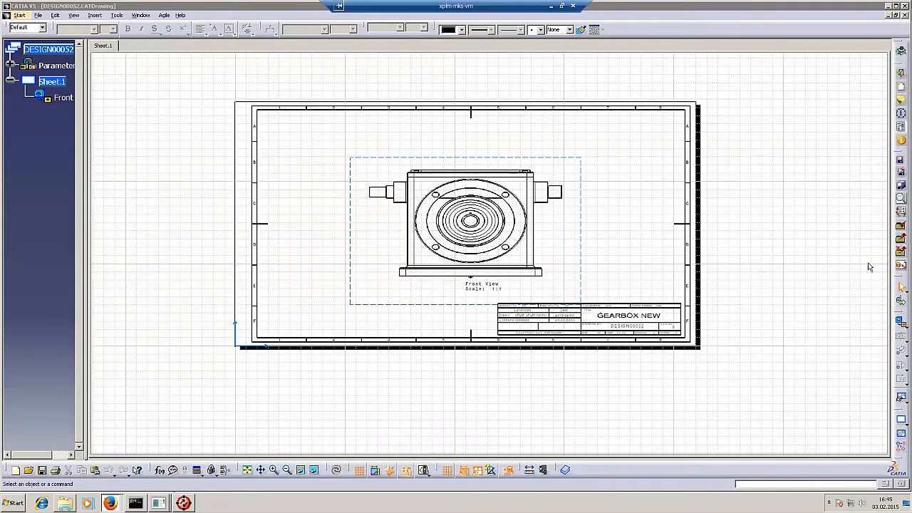
mouse_move(901, 267)
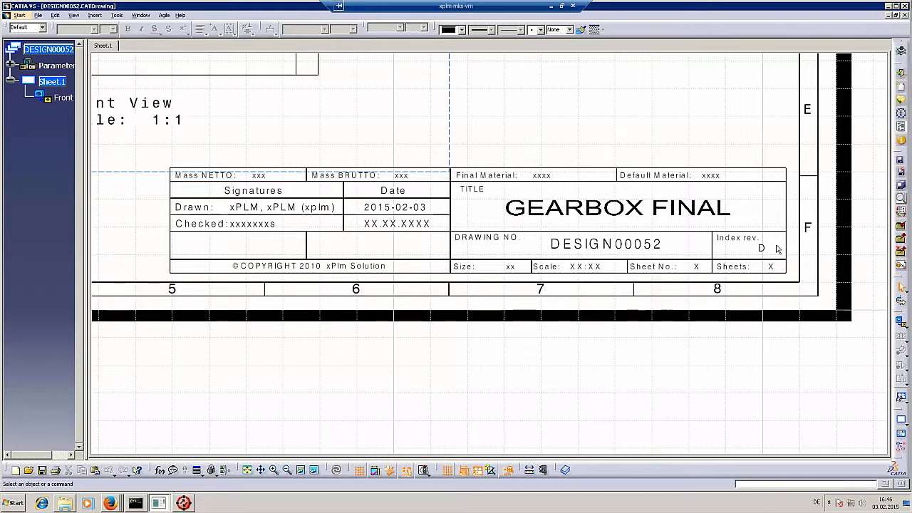
mouse_move(769, 245)
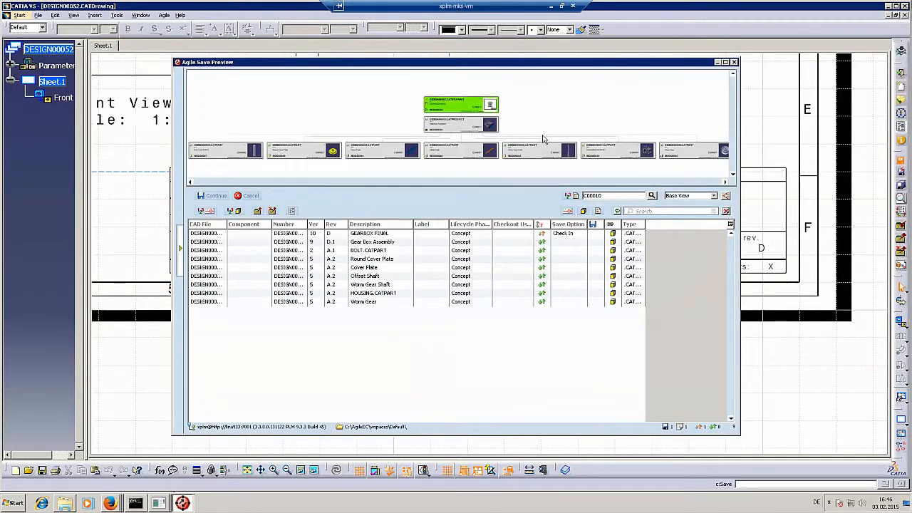
mouse_move(449, 128)
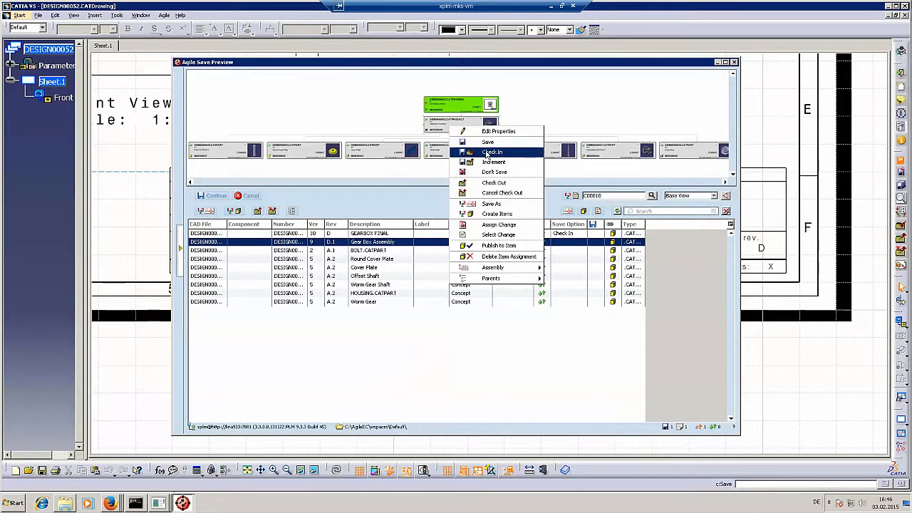
Mark the Gear Box Assembly for check-in alongside the drawing and continue the Agile save
left_click(487, 143)
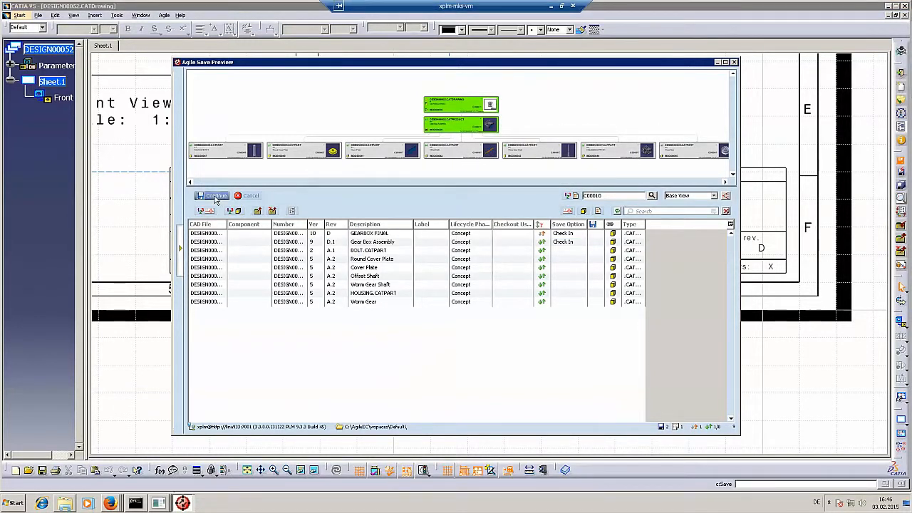
left_click(211, 196)
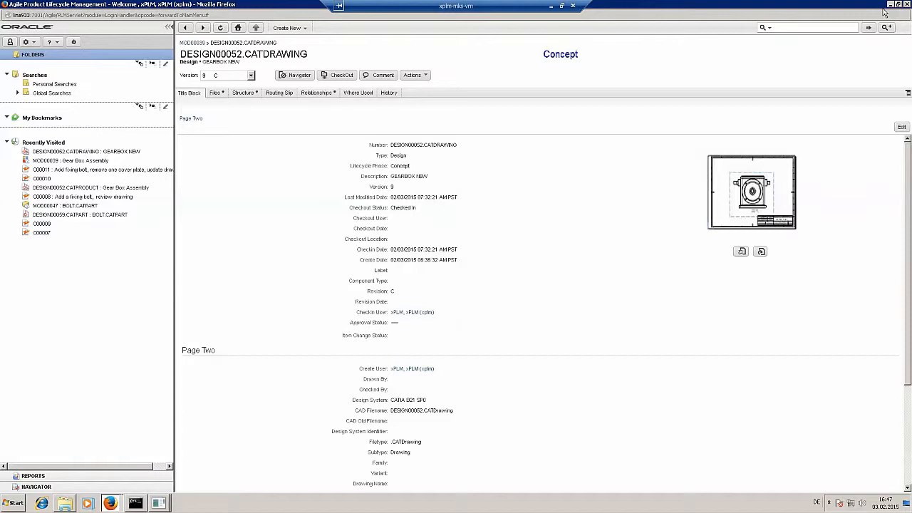
mouse_move(391, 23)
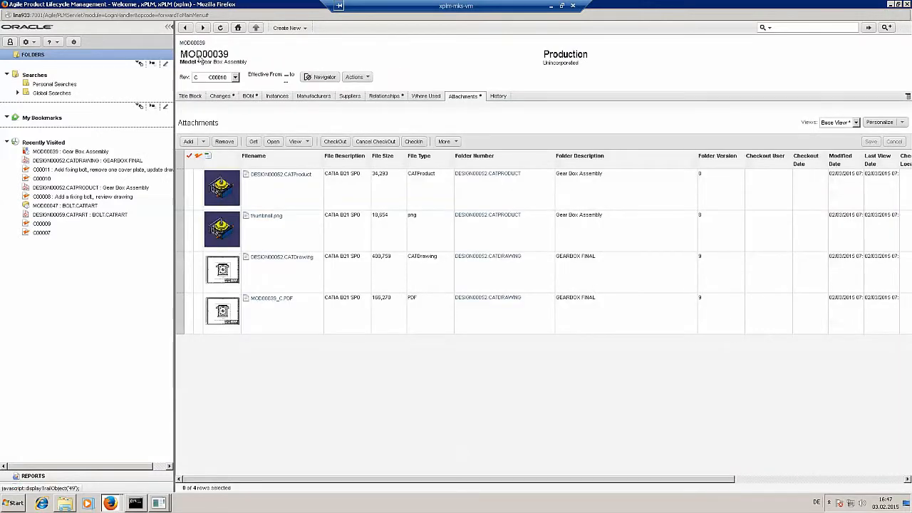
Switch MOD00039 to its pending C00011 revision and show its Changes list
left_click(233, 77)
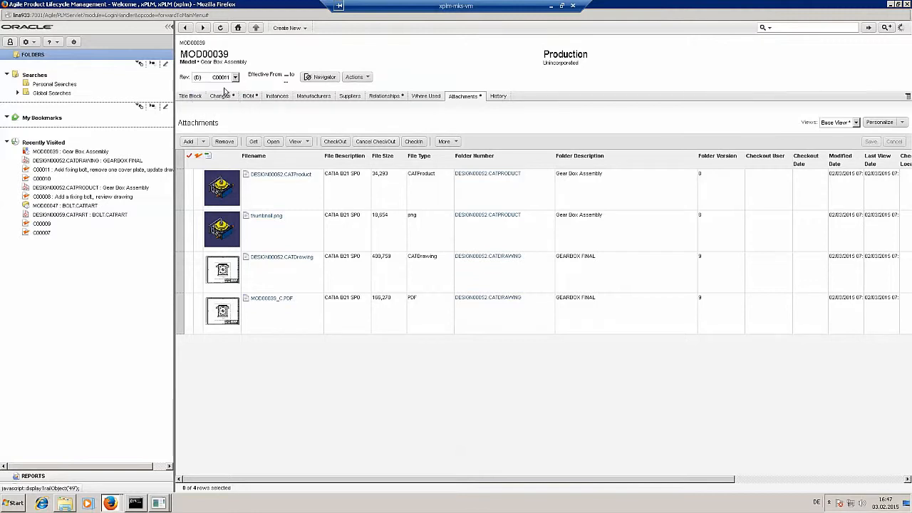
left_click(220, 96)
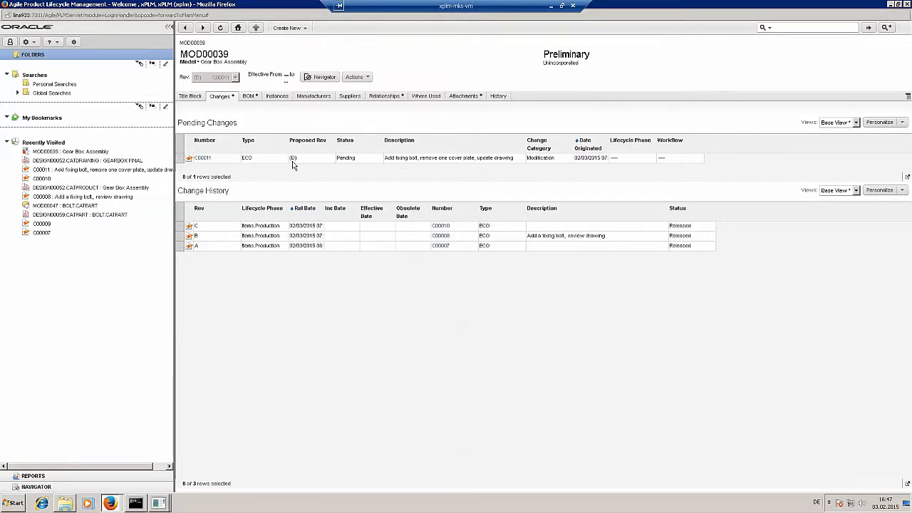
Open change C00011's Affected Items and show MOD00039's BOM redlines with the added BOLT.CATPART
left_click(202, 156)
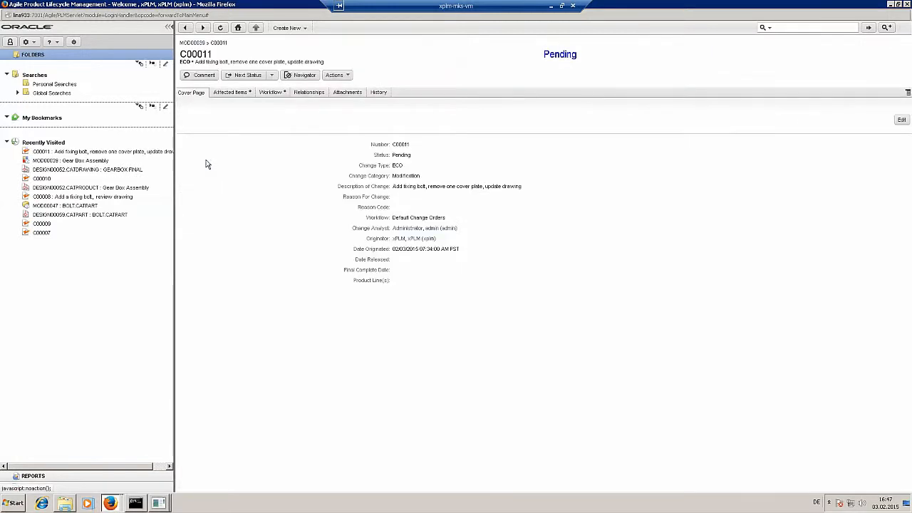
left_click(229, 92)
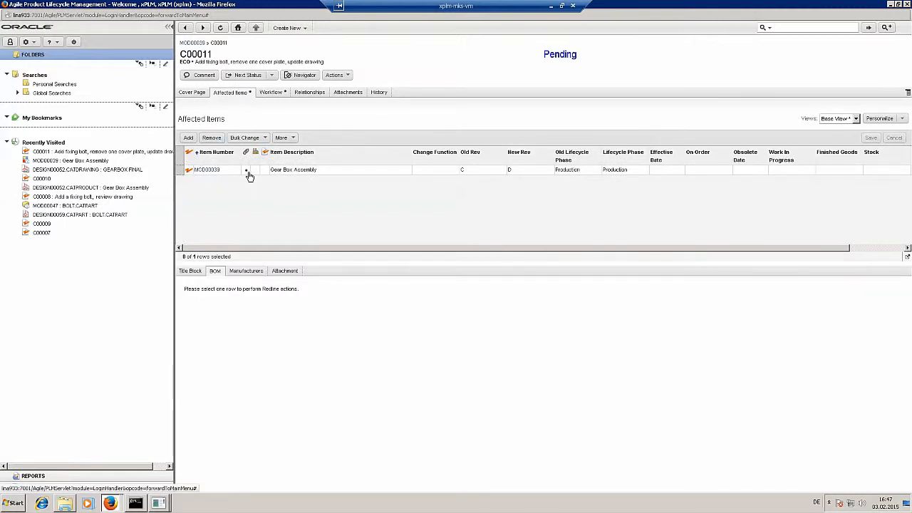
left_click(207, 168)
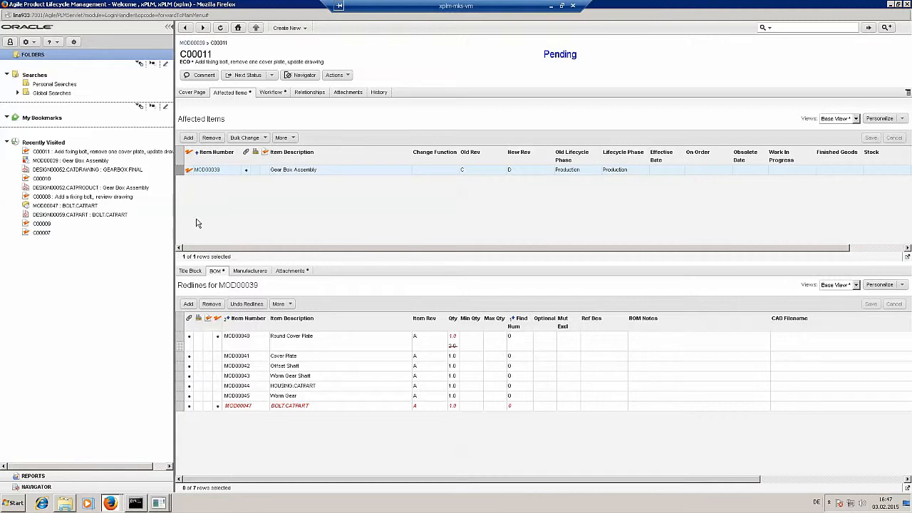
mouse_move(233, 342)
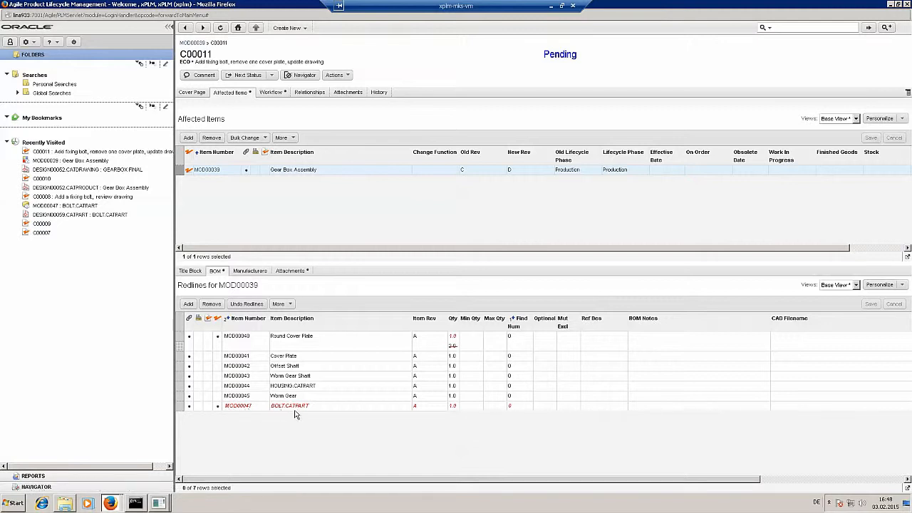
mouse_move(418, 413)
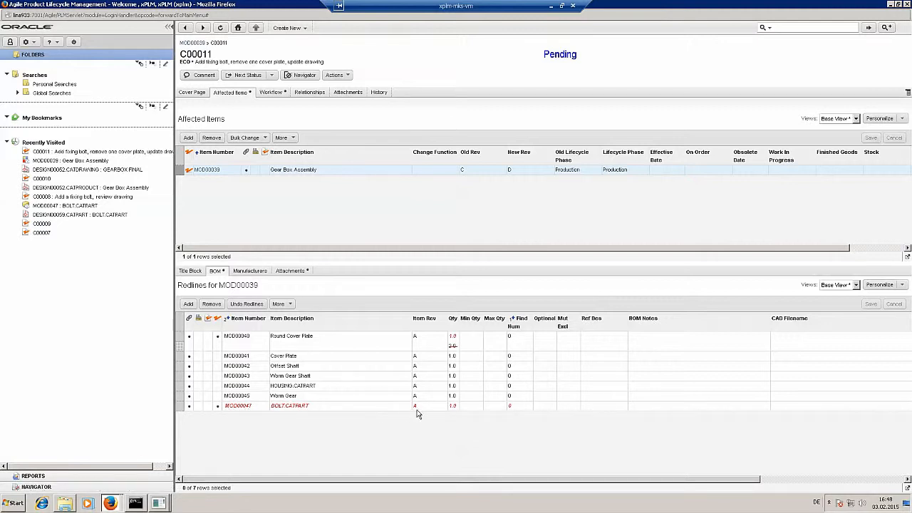
mouse_move(456, 411)
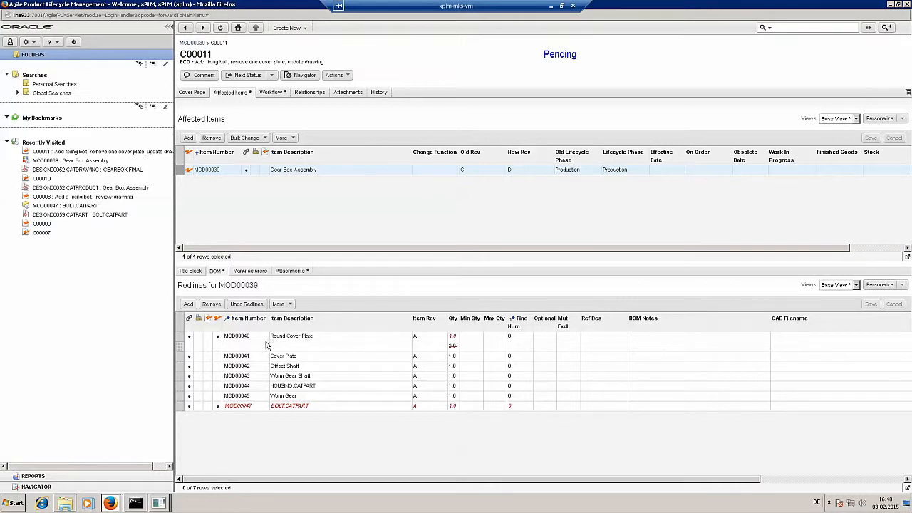
mouse_move(314, 348)
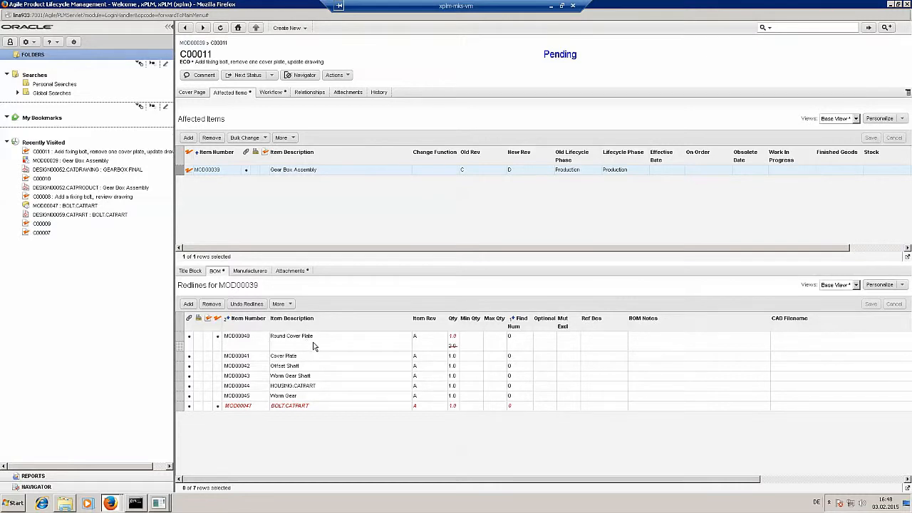
mouse_move(453, 354)
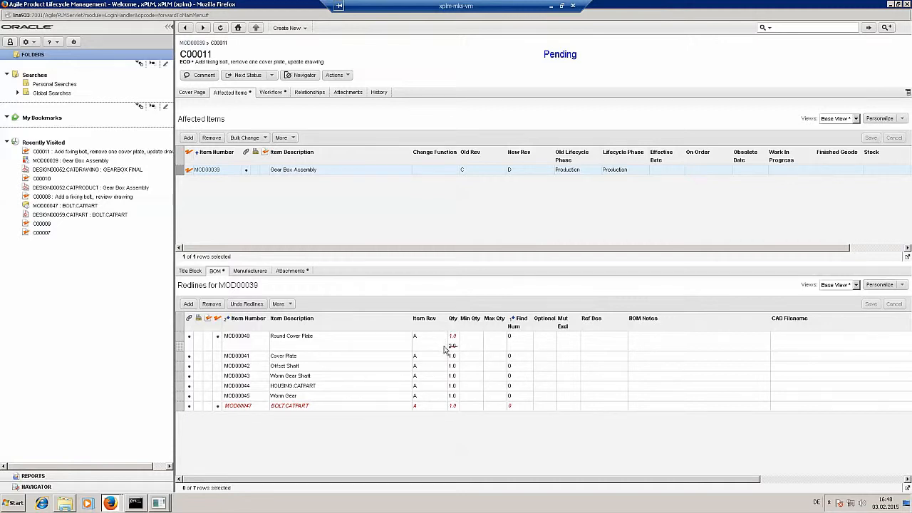
mouse_move(433, 262)
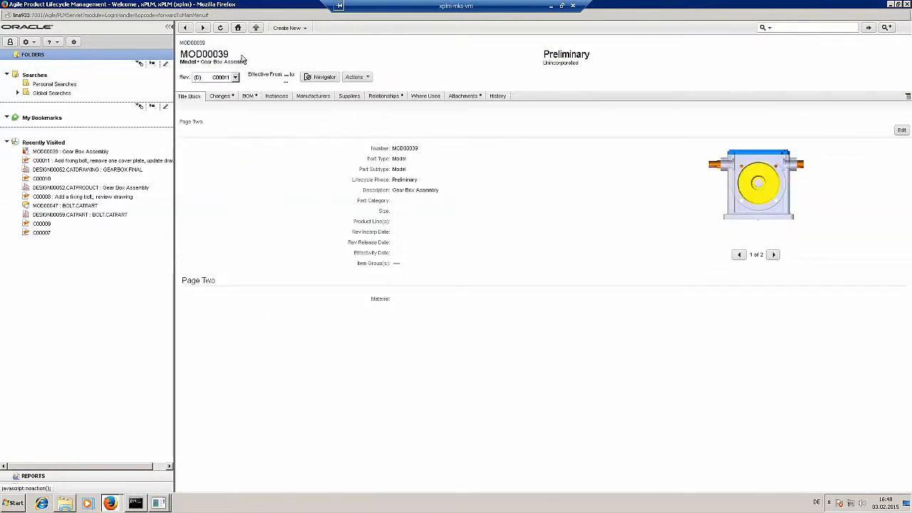
mouse_move(425, 94)
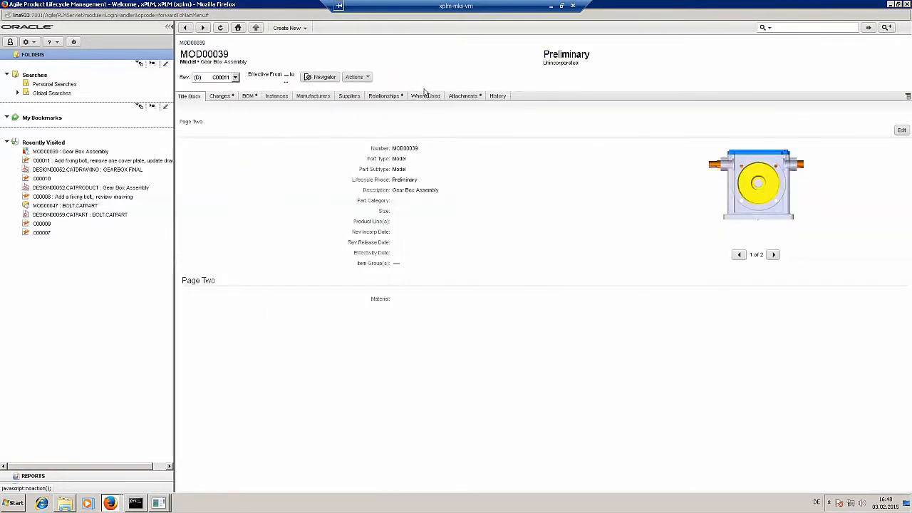
Show MOD00039's Attachments listing the CATProduct, thumbnail, CATDrawing and PDF
left_click(462, 95)
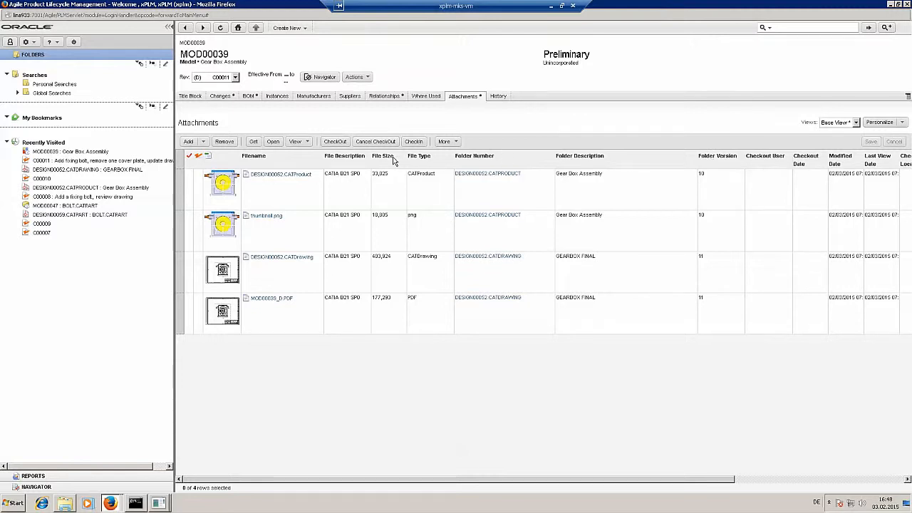
mouse_move(316, 166)
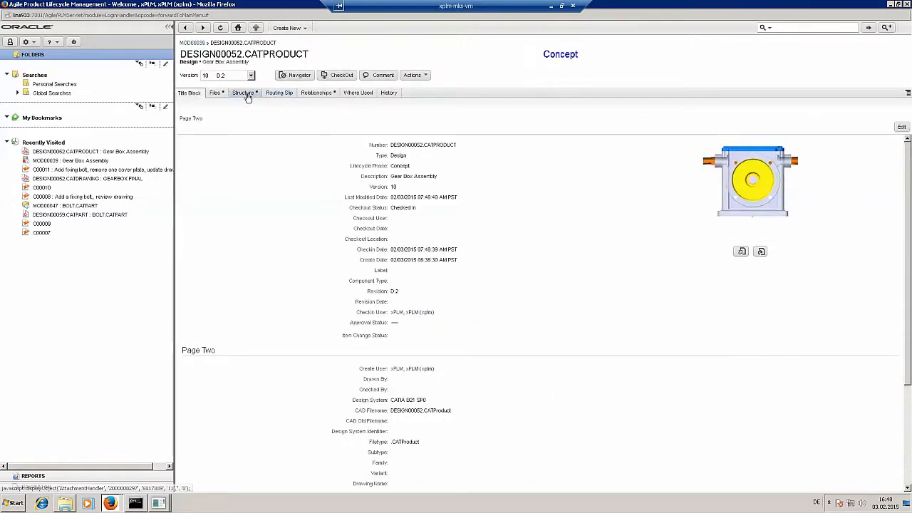
mouse_move(621, 182)
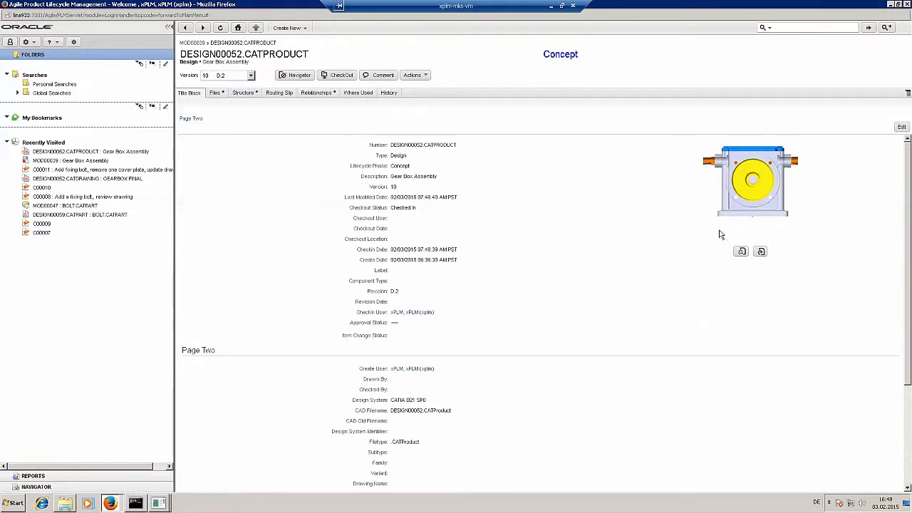
mouse_move(628, 174)
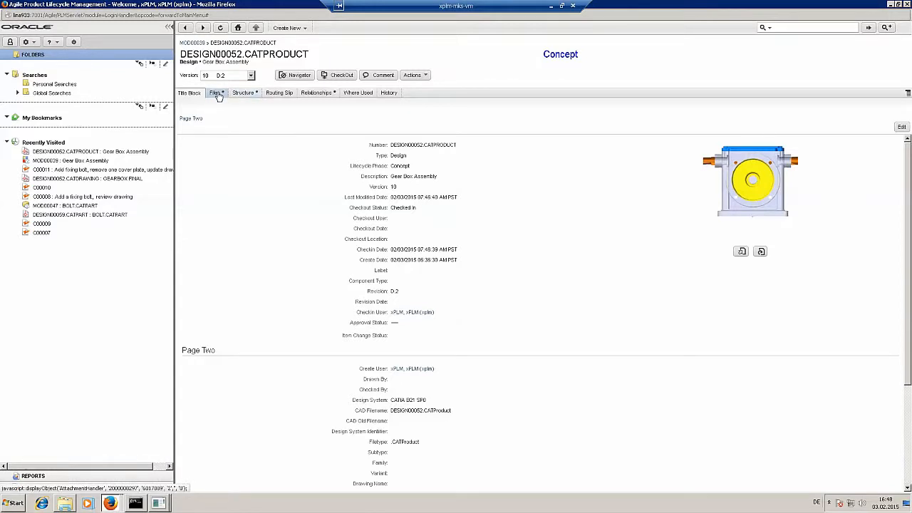
From DESIGN00052.CATPRODUCT's Files, start View > Compare and choose an earlier CATProduct version
left_click(215, 92)
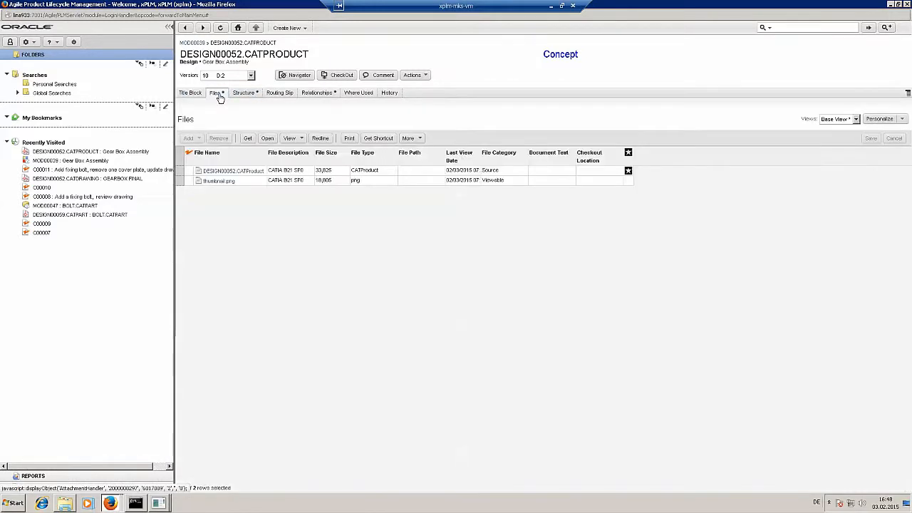
left_click(233, 171)
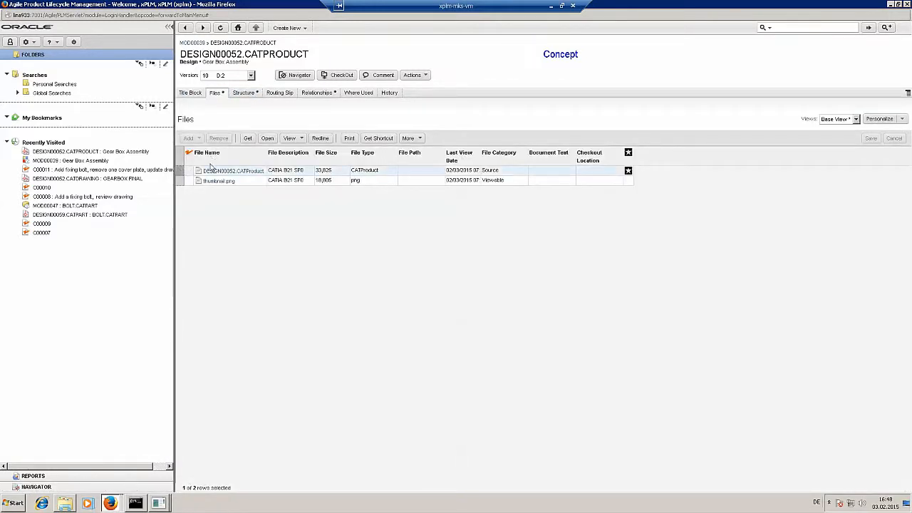
left_click(291, 137)
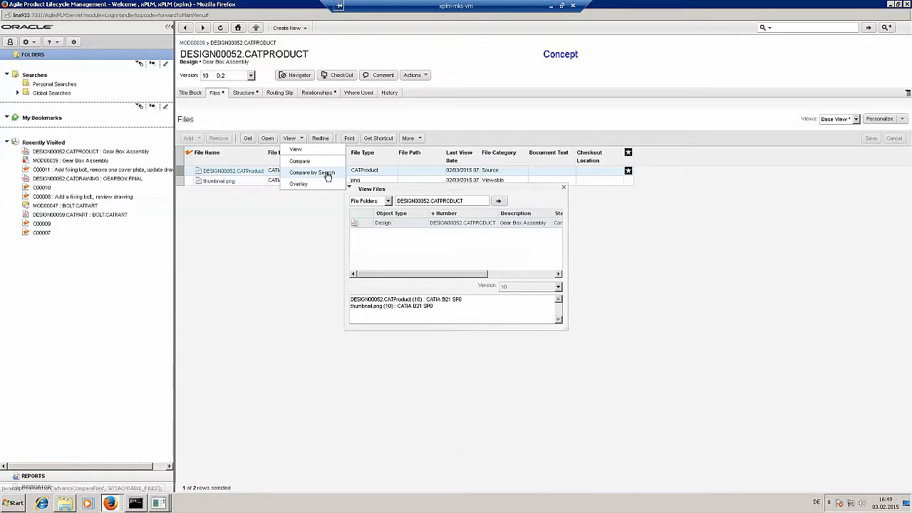
left_click(559, 285)
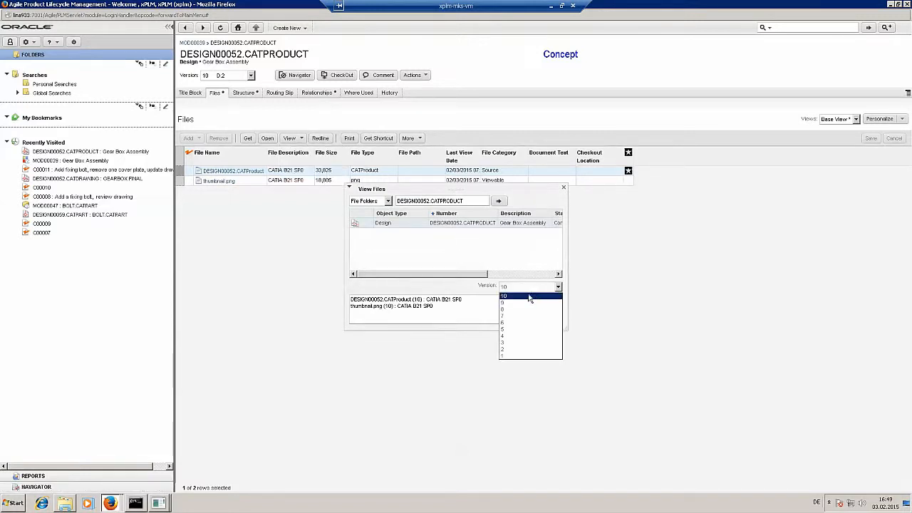
left_click(501, 313)
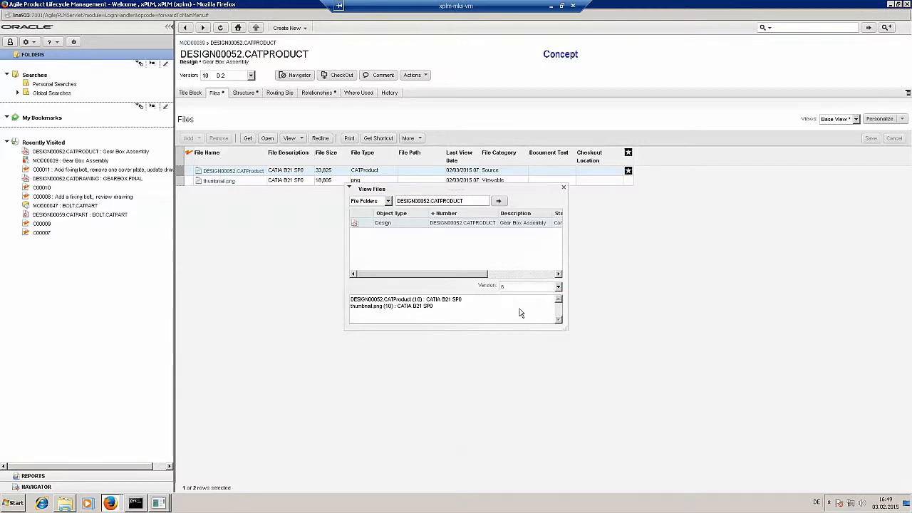
left_click(406, 299)
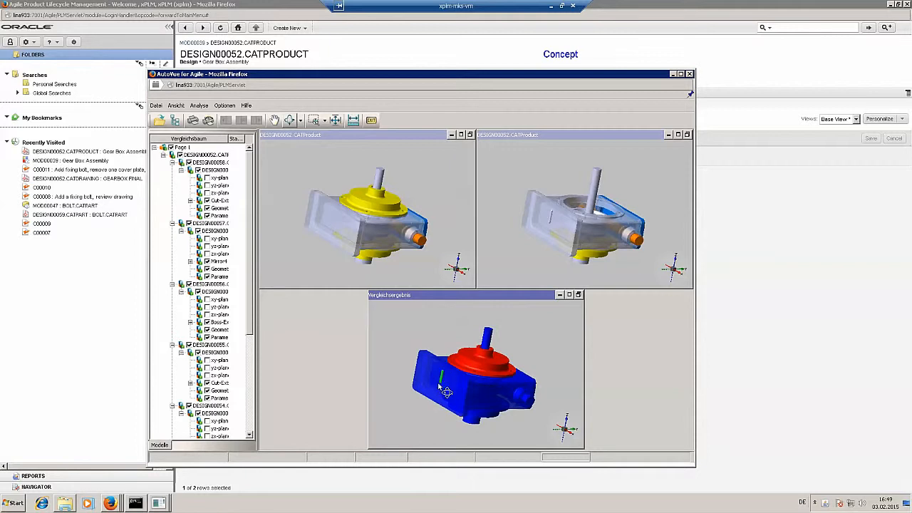
mouse_move(447, 384)
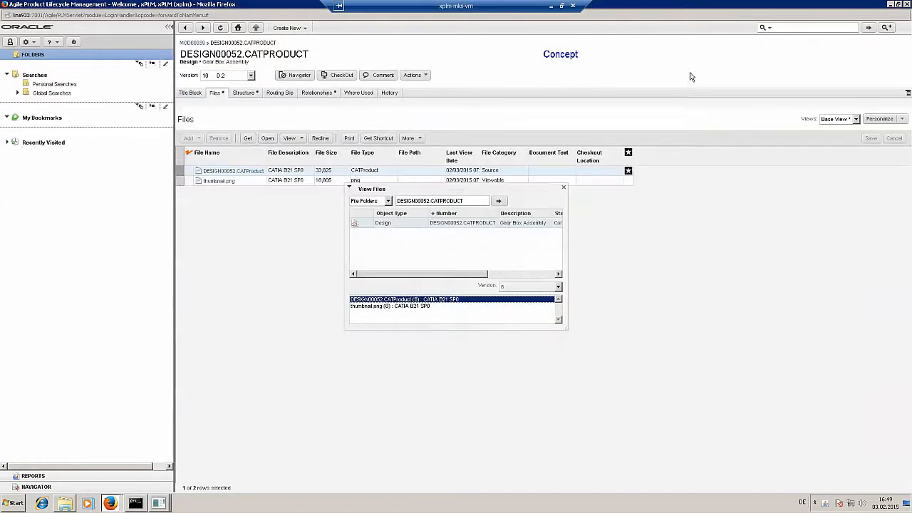
From DESIGN00052.CATDRAWING's Files, start View > Compare and choose an earlier drawing version
left_click(562, 188)
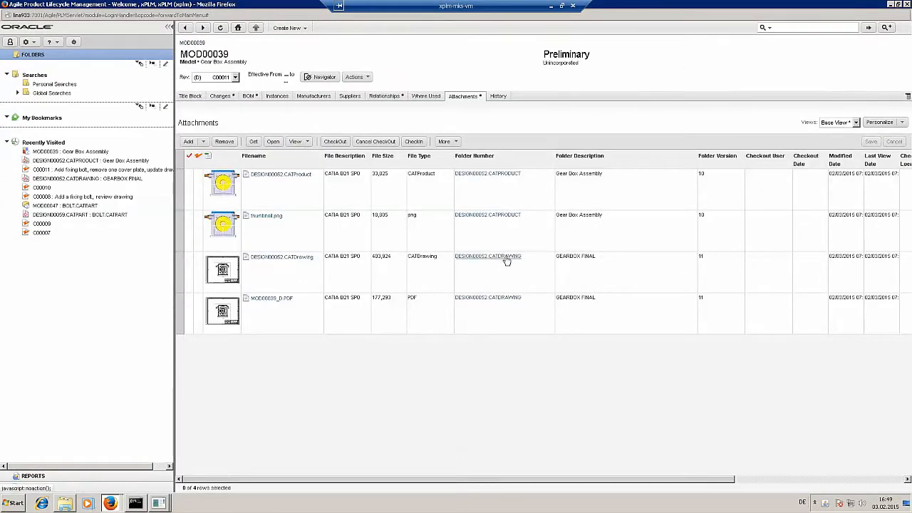
mouse_move(507, 260)
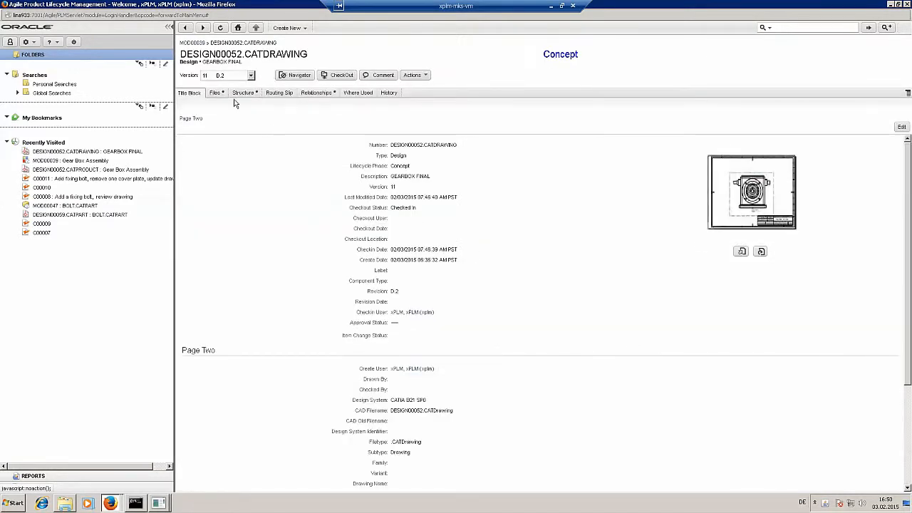
left_click(215, 93)
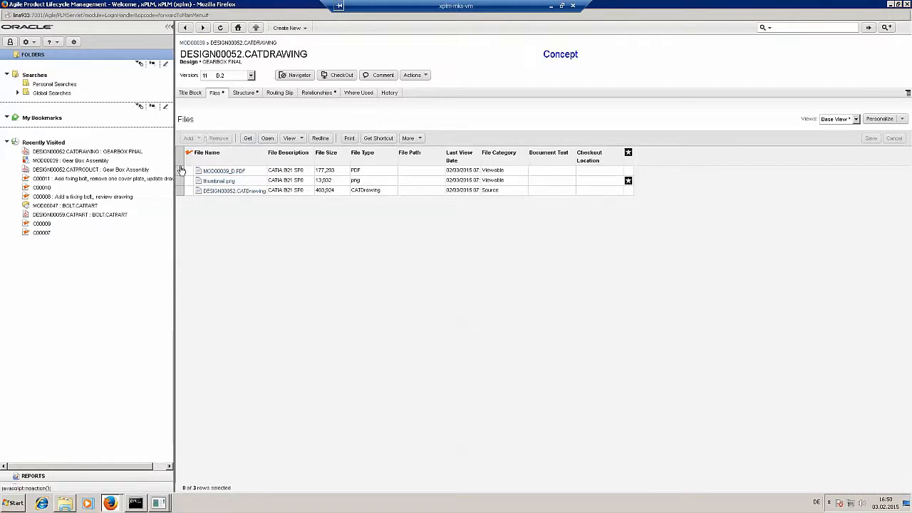
left_click(290, 137)
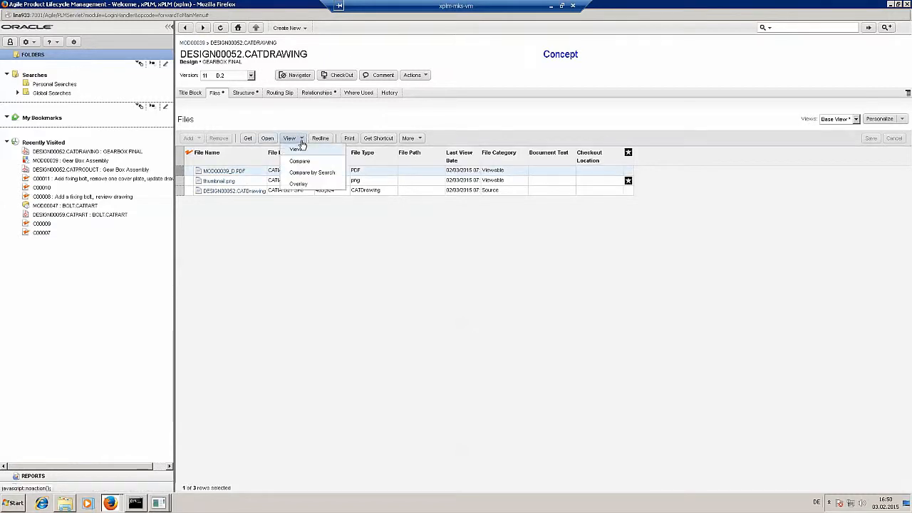
left_click(295, 150)
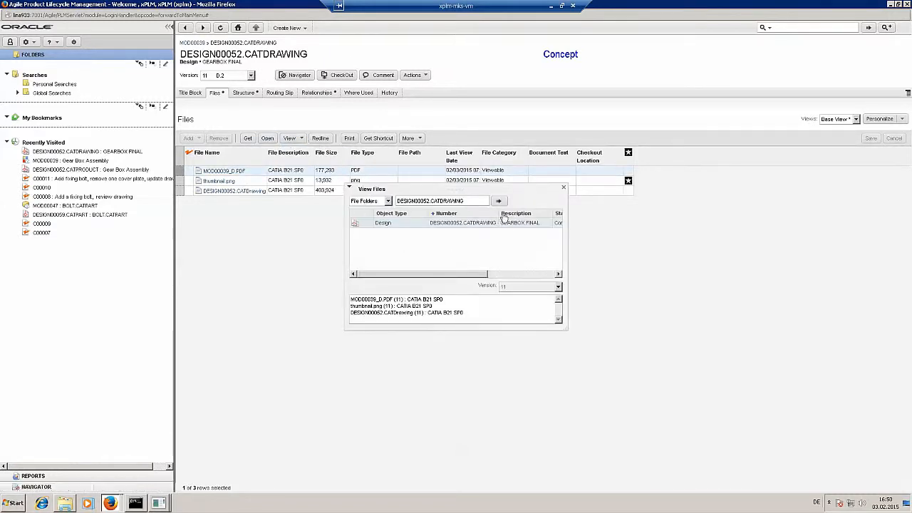
left_click(559, 285)
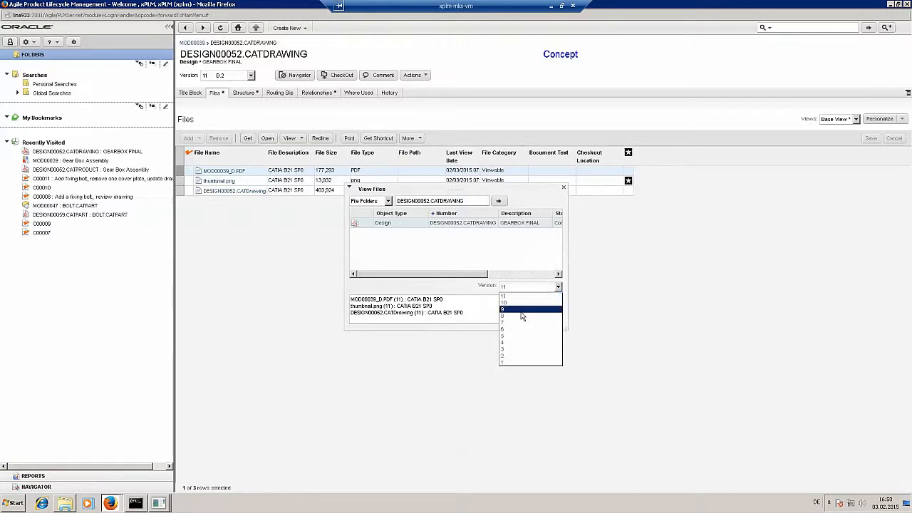
left_click(501, 307)
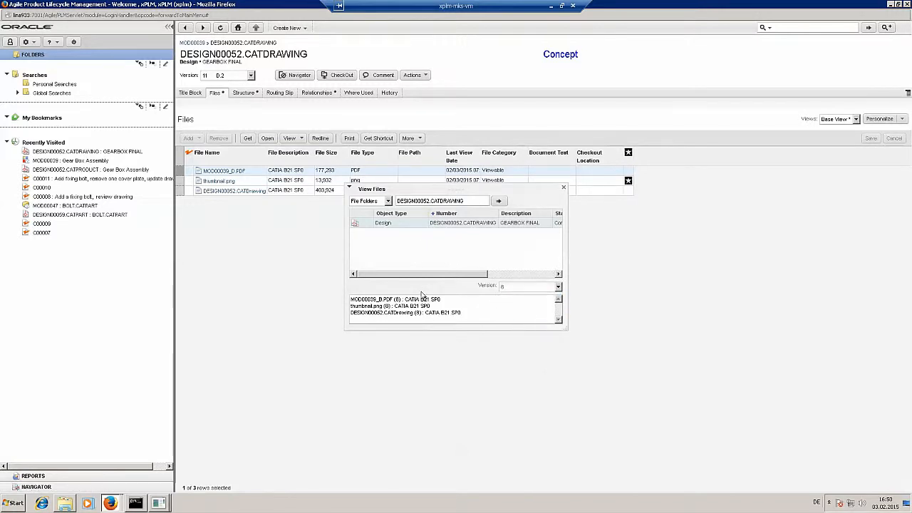
Compare the GEARBOX NEW and GEARBOX FINAL drawings in AutoVue, then view the CATDrawing and close the viewer
left_click(393, 300)
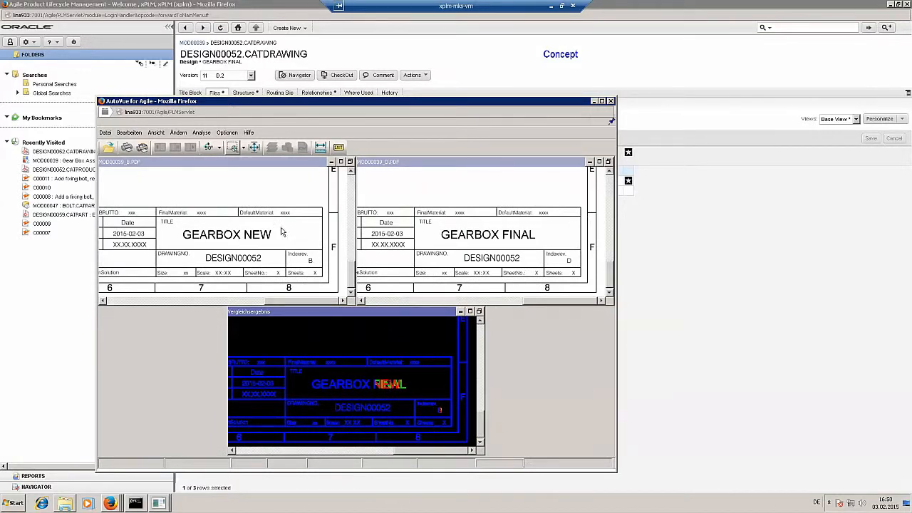
mouse_move(383, 368)
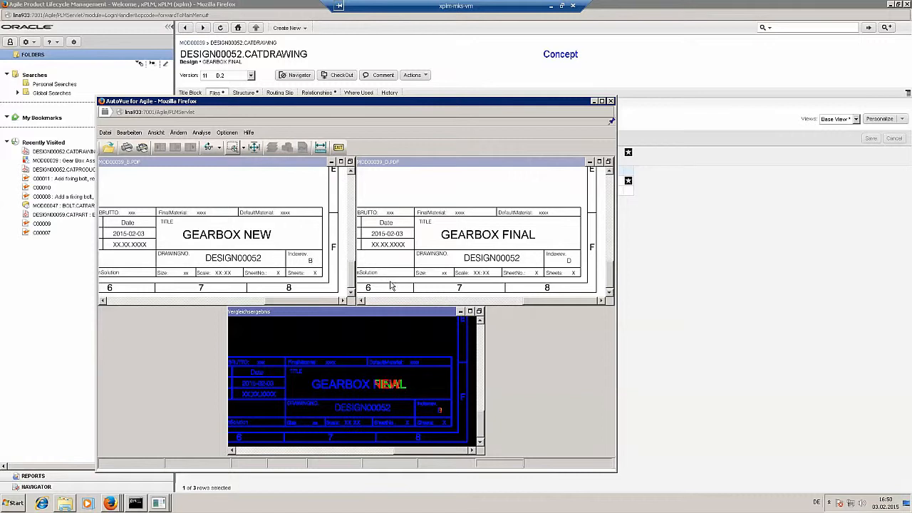
mouse_move(607, 133)
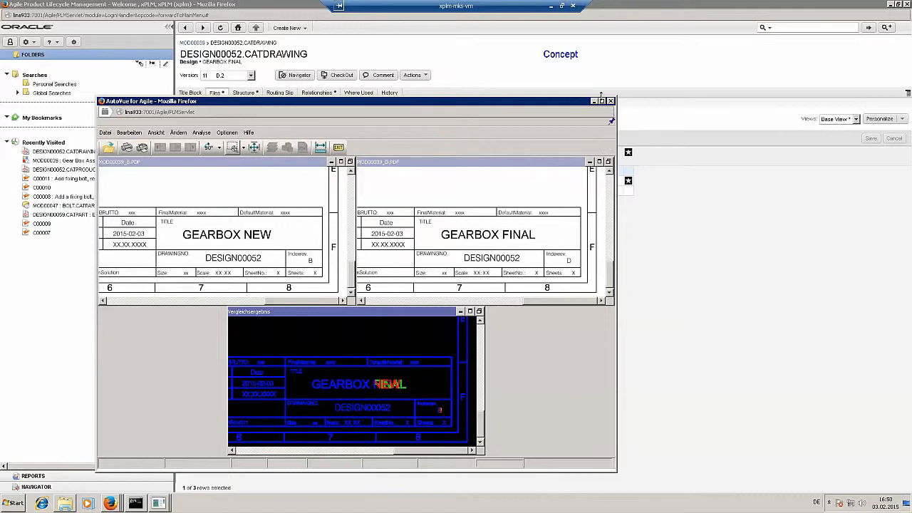
left_click(610, 100)
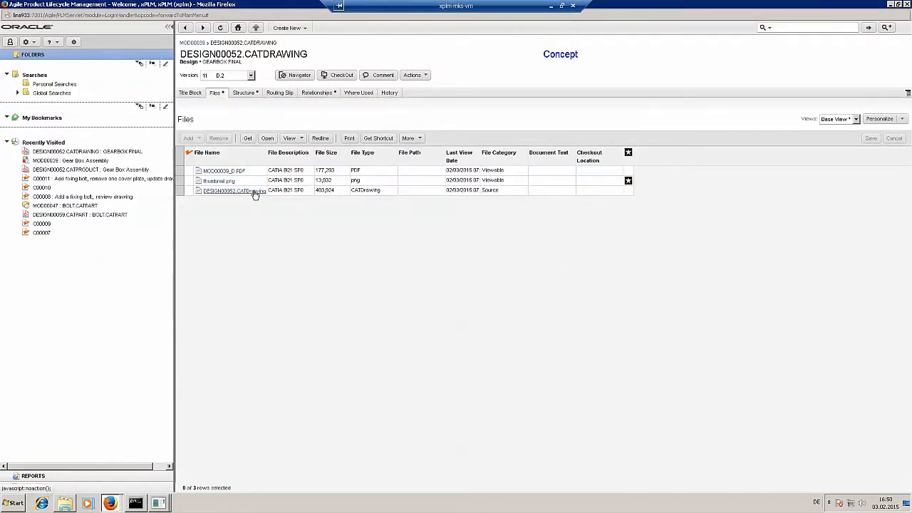
double_click(234, 191)
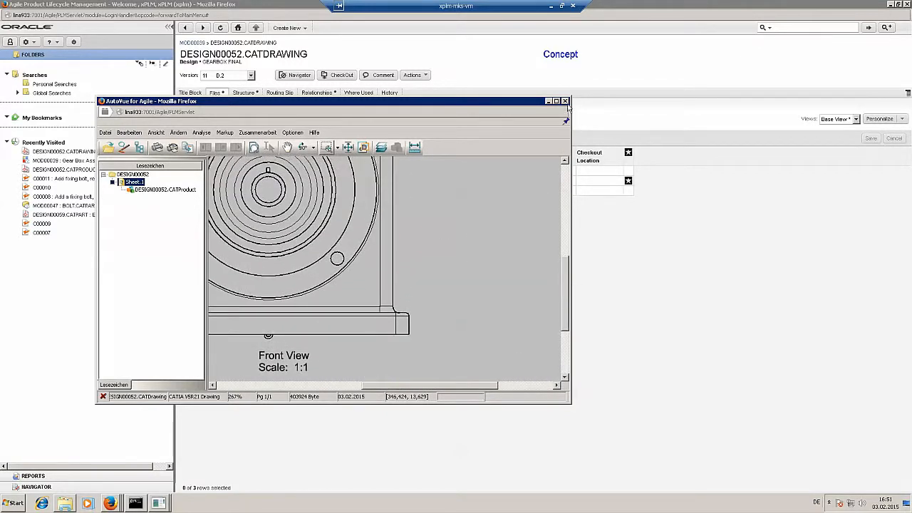
left_click(564, 100)
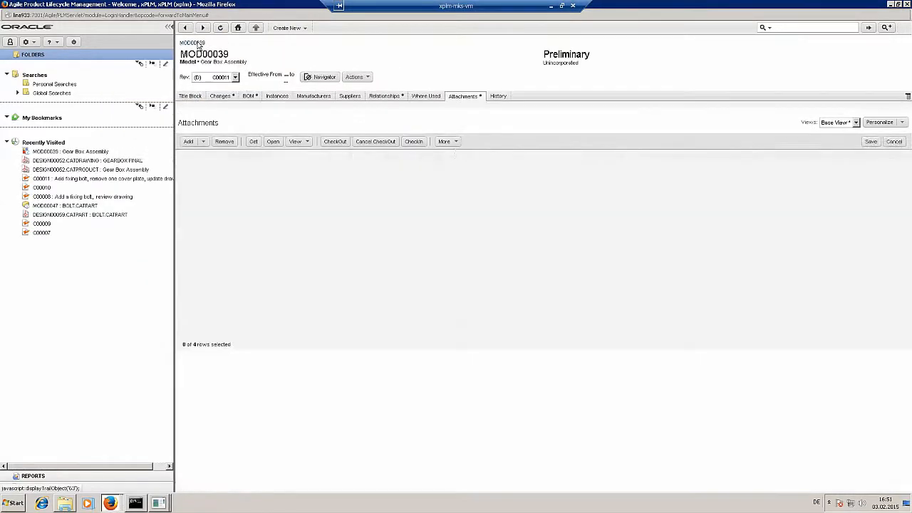
Advance change C00011 through Submitted and CCB to Released, continuing past the audit warnings
left_click(219, 95)
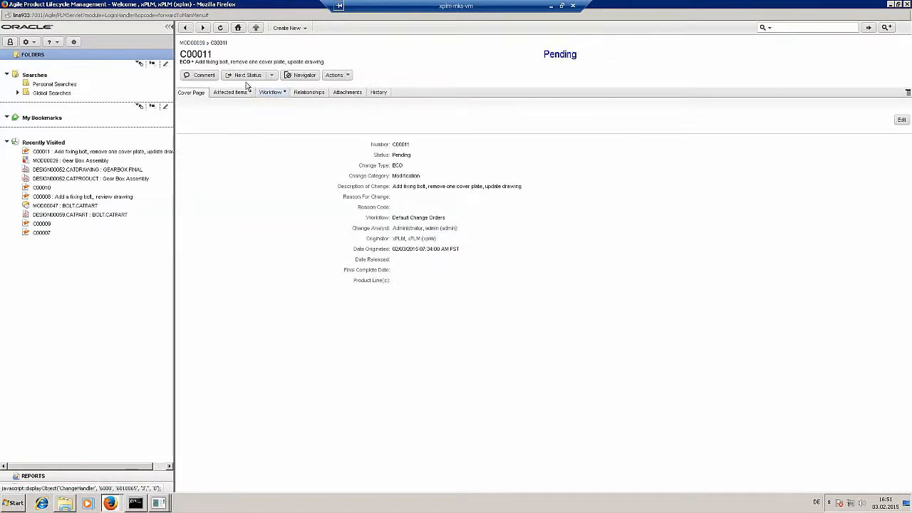
left_click(271, 91)
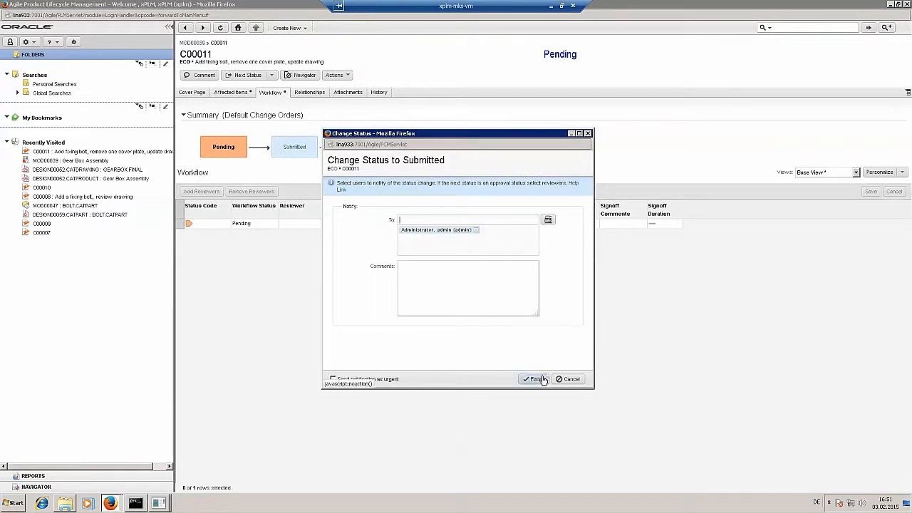
left_click(533, 379)
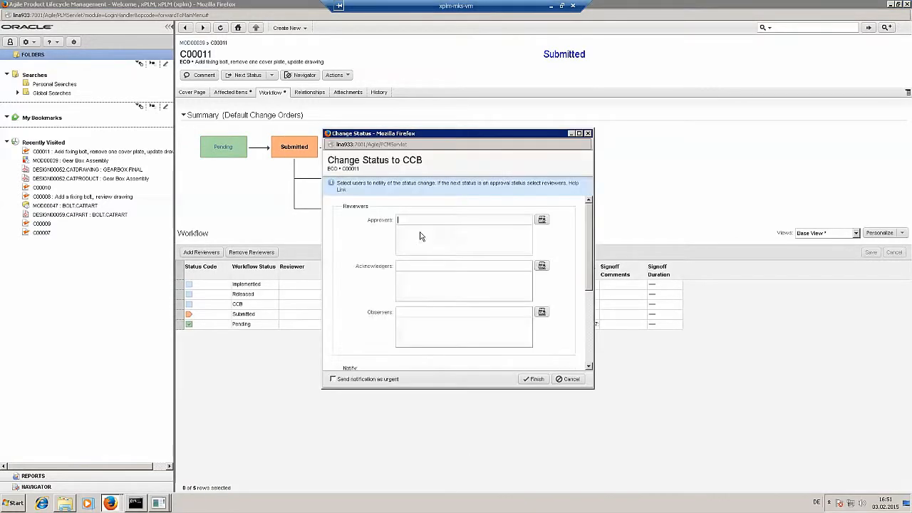
left_click(532, 379)
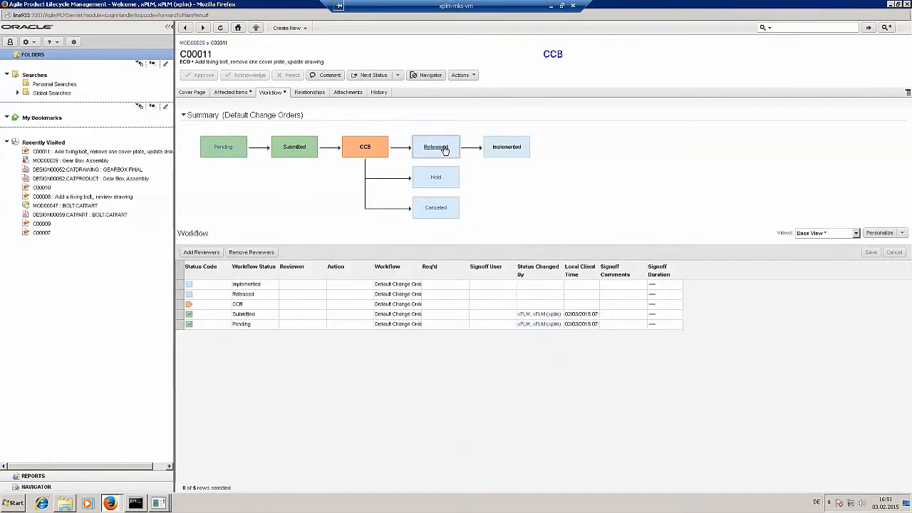
left_click(436, 146)
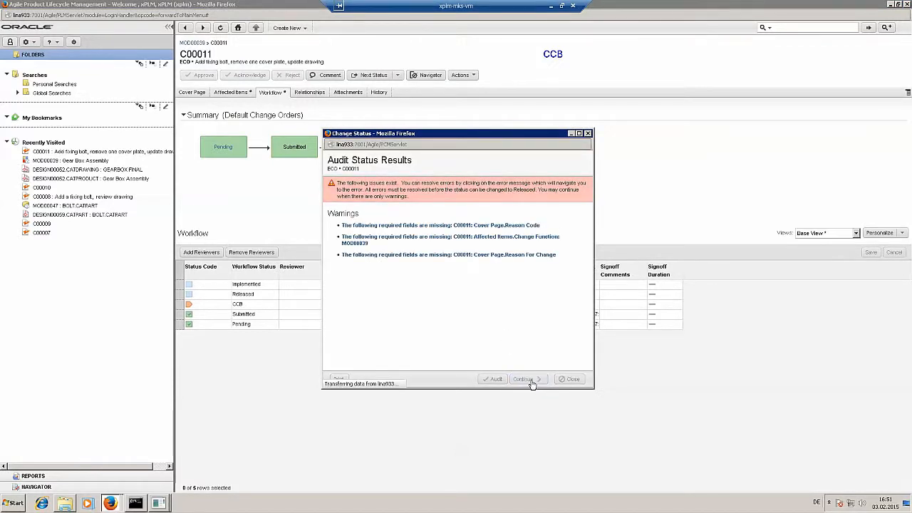
left_click(524, 379)
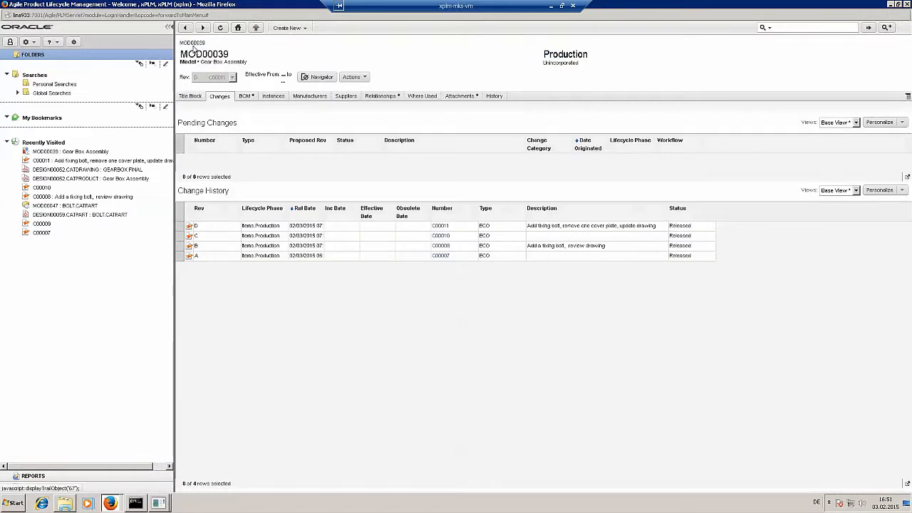
Review part MOD00039's details and its change history now listing released C00011
left_click(190, 95)
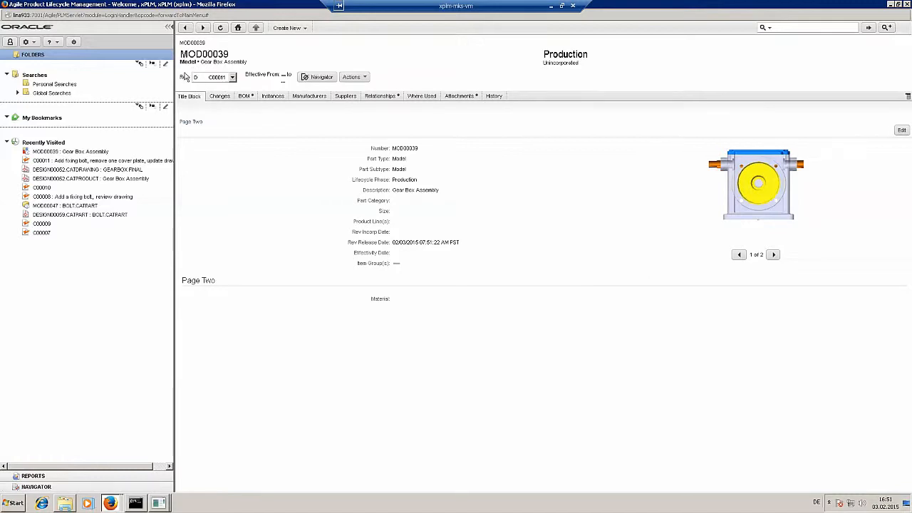
left_click(219, 95)
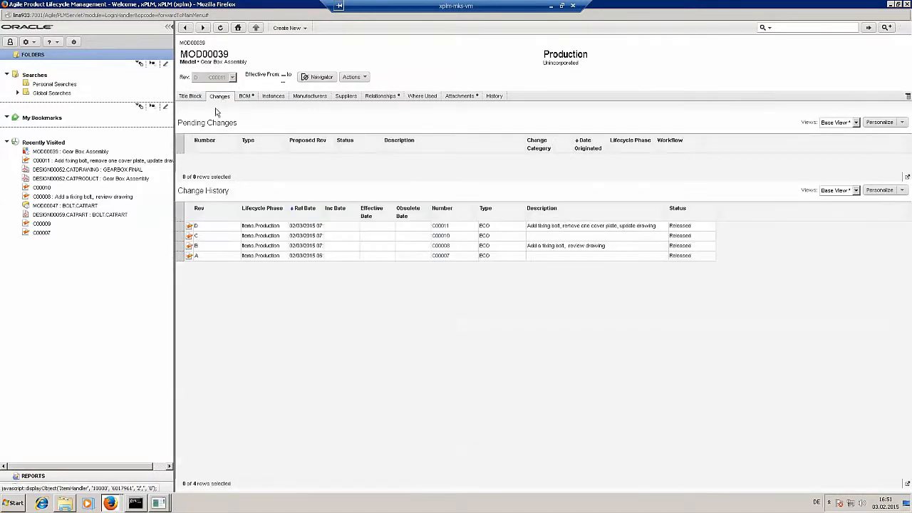